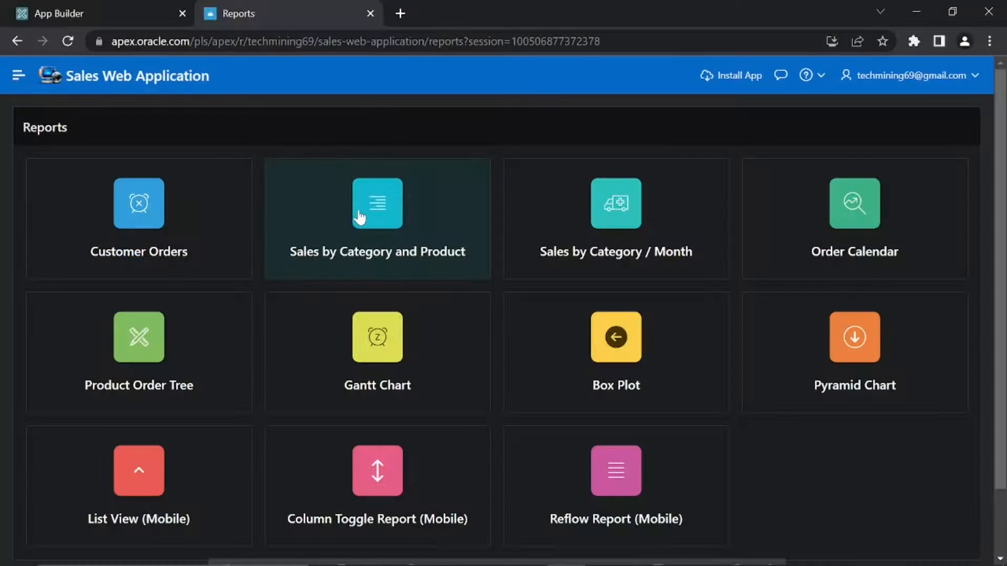
Step: Open the Sales by Category and Product report and hide the Men, Women and Kids slices
click(377, 203)
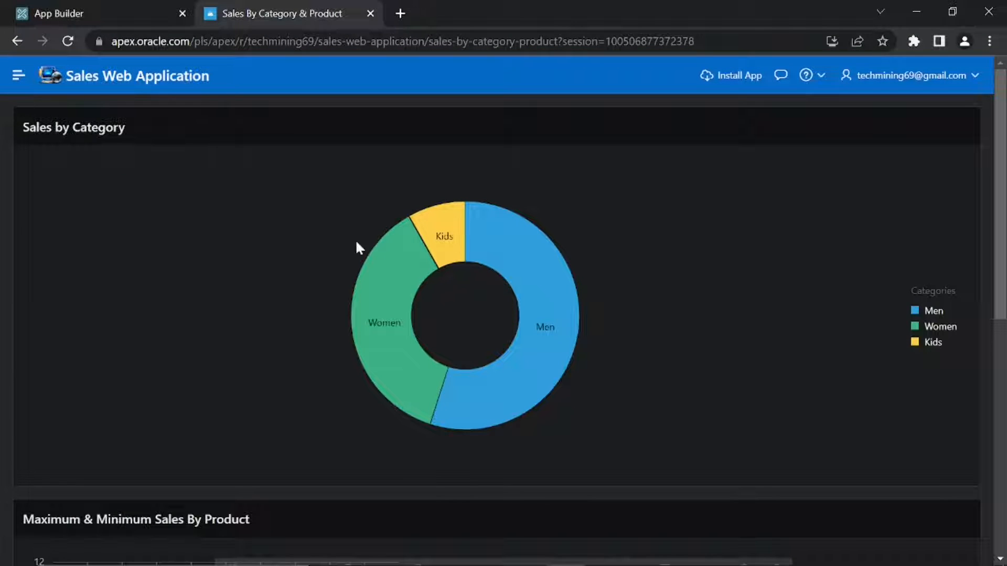
mouse_move(440, 236)
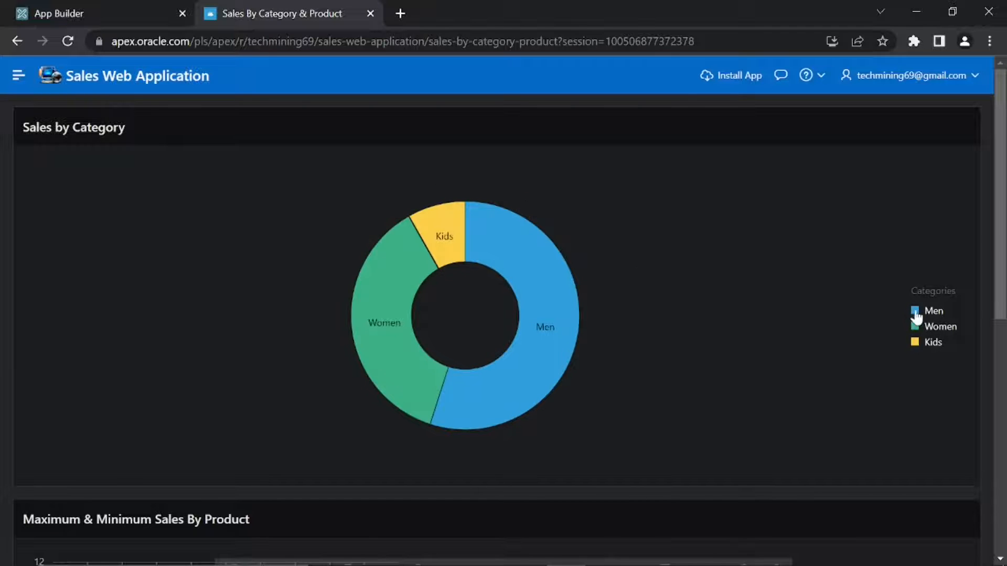
click(924, 311)
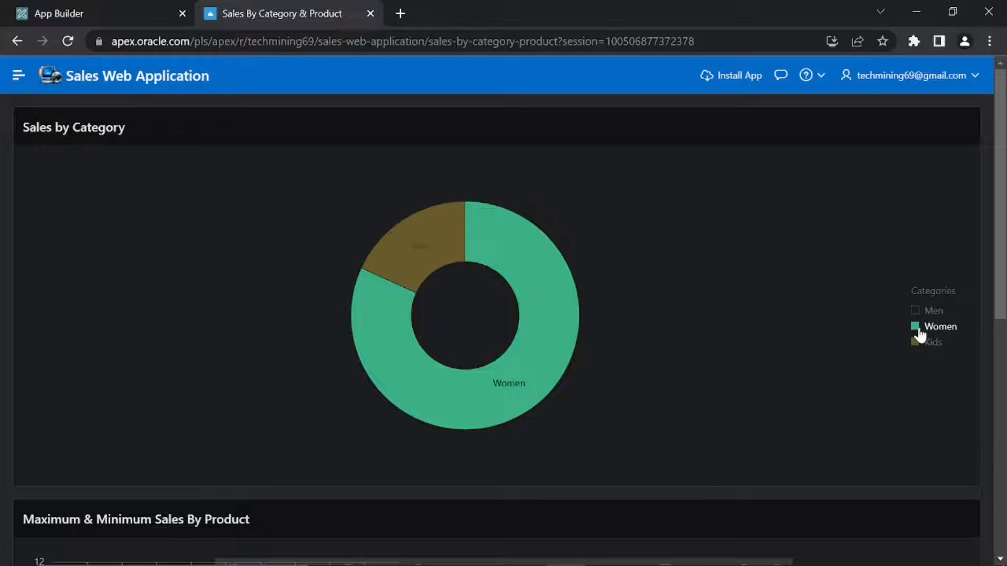
click(931, 343)
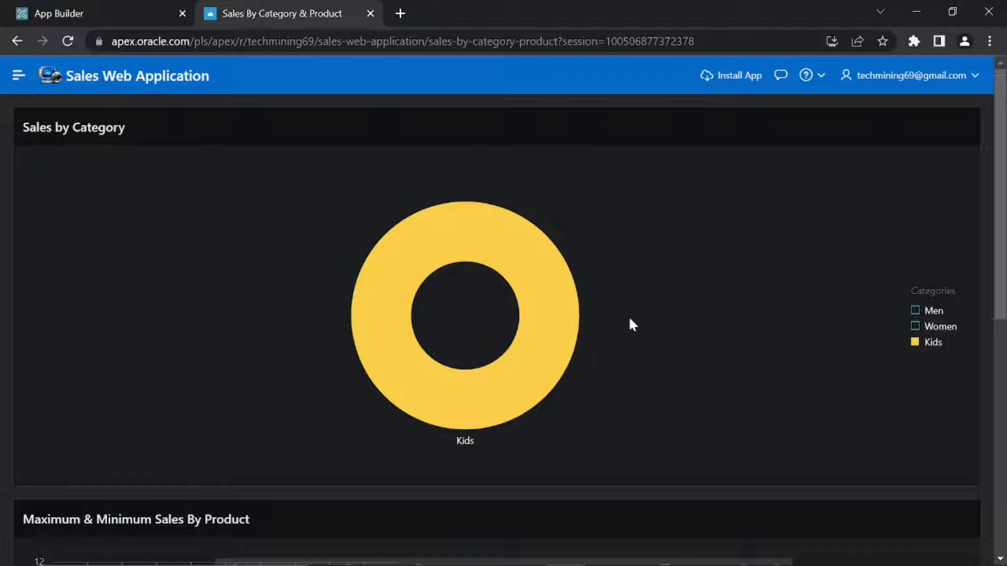
click(915, 342)
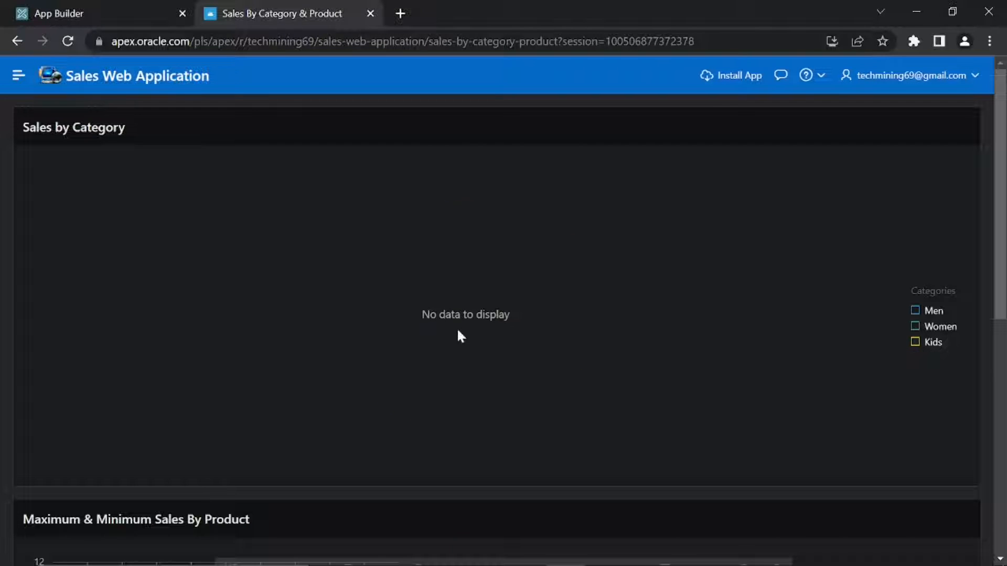
Step: Show the Kids, Women and Men slices on the donut chart again
click(932, 342)
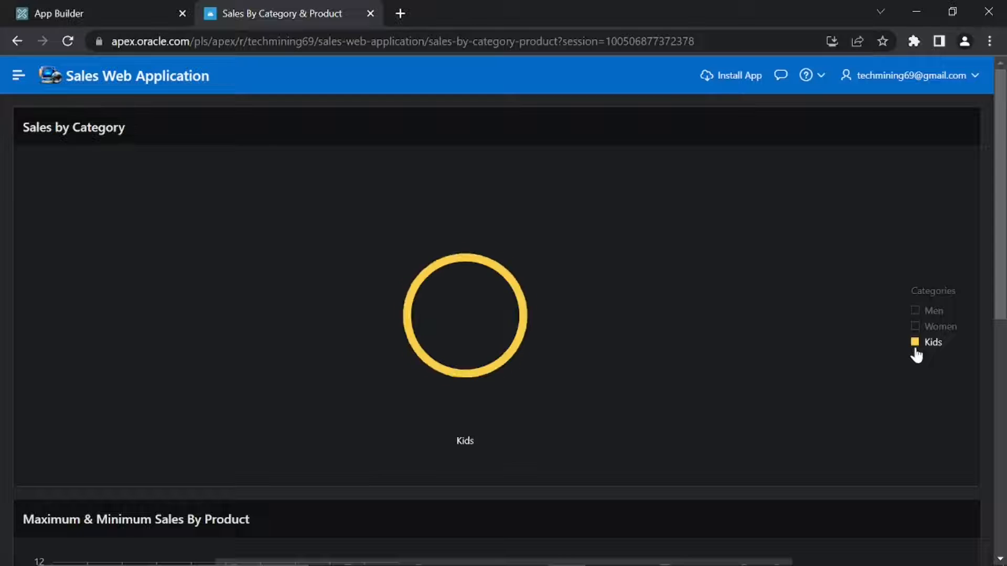
click(914, 326)
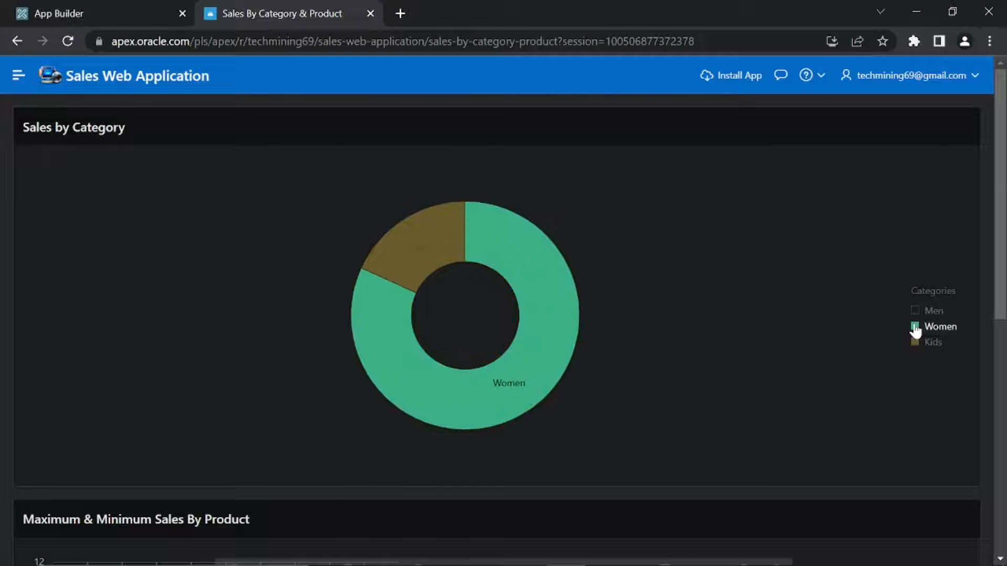
click(915, 310)
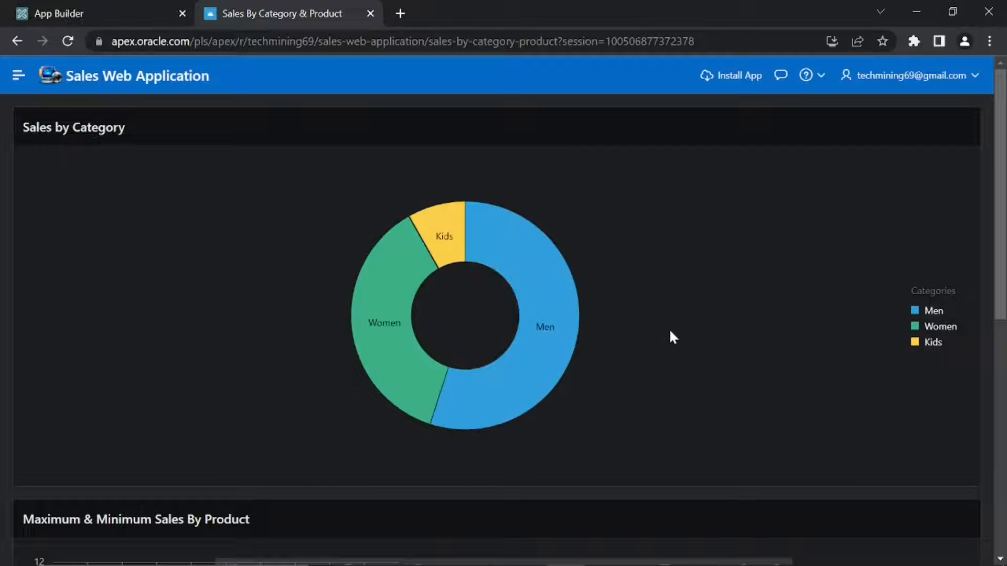
scroll(down, 3)
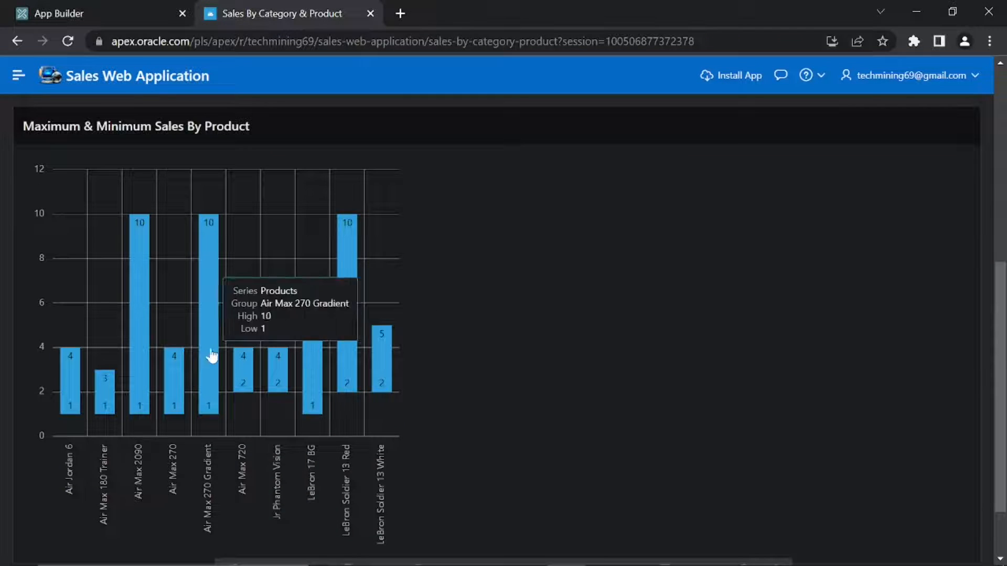
mouse_move(124, 391)
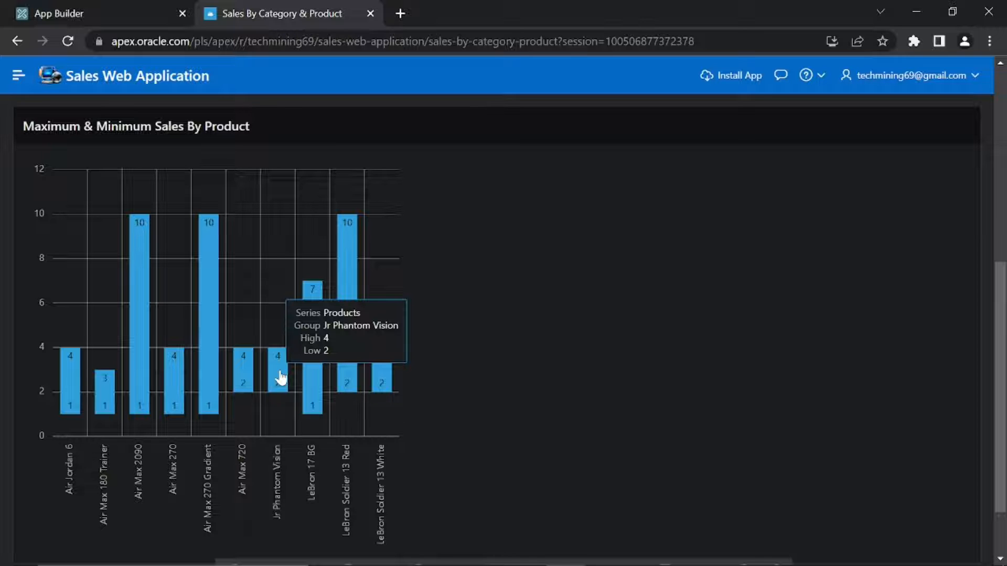
click(276, 380)
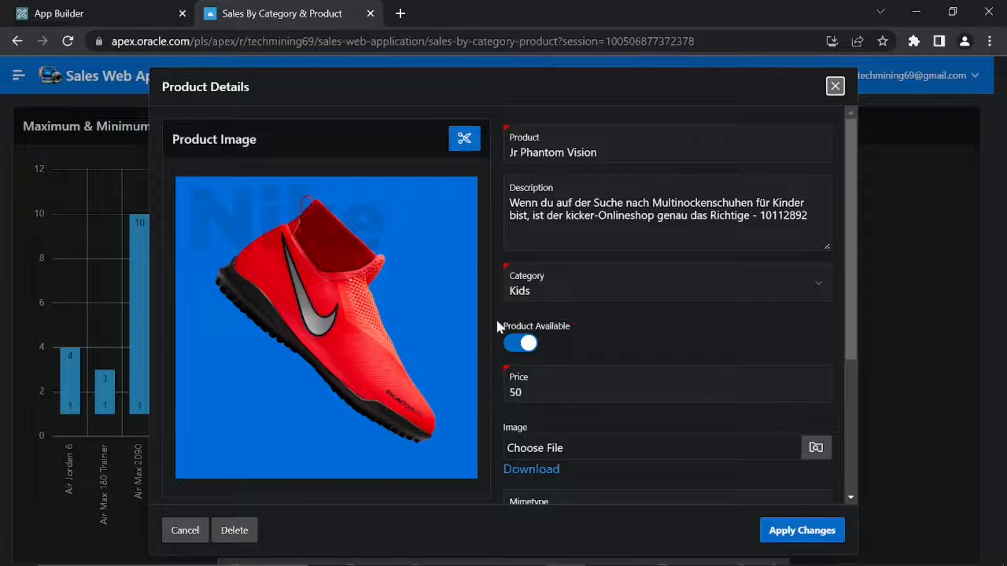
scroll(down, 3)
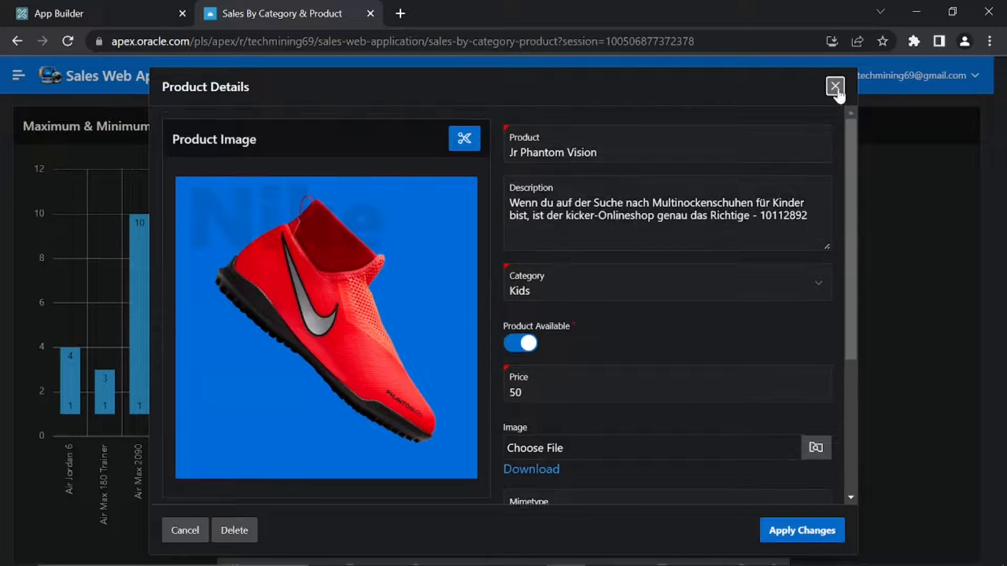
click(834, 85)
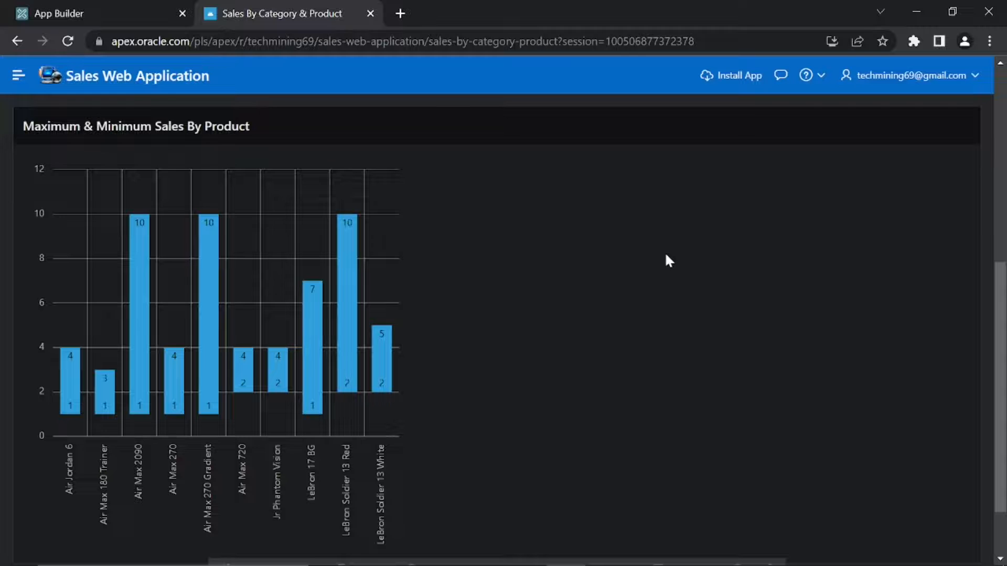
Step: Start a blank page numbered 16 named 'Sales By Category & Product'
click(79, 13)
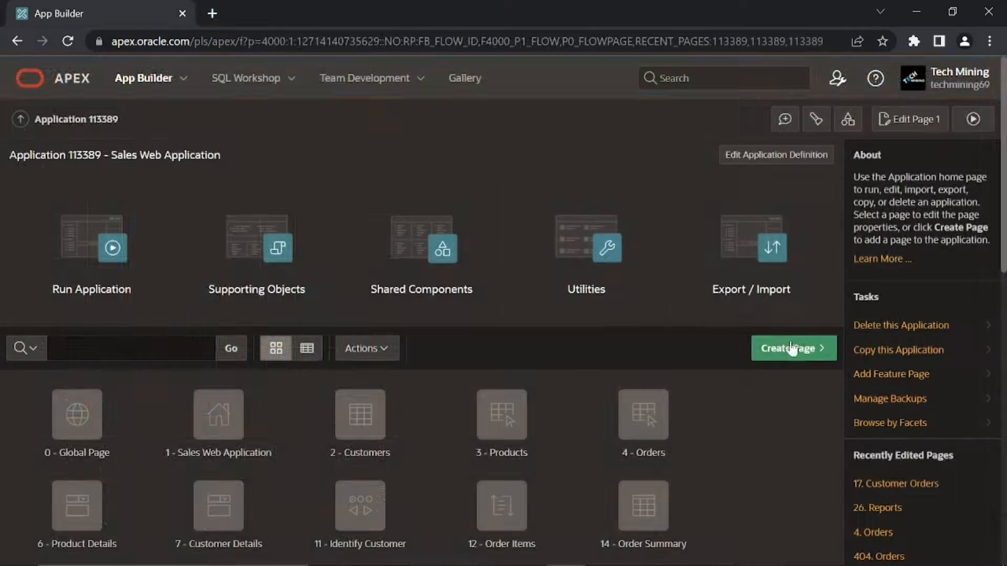
click(794, 348)
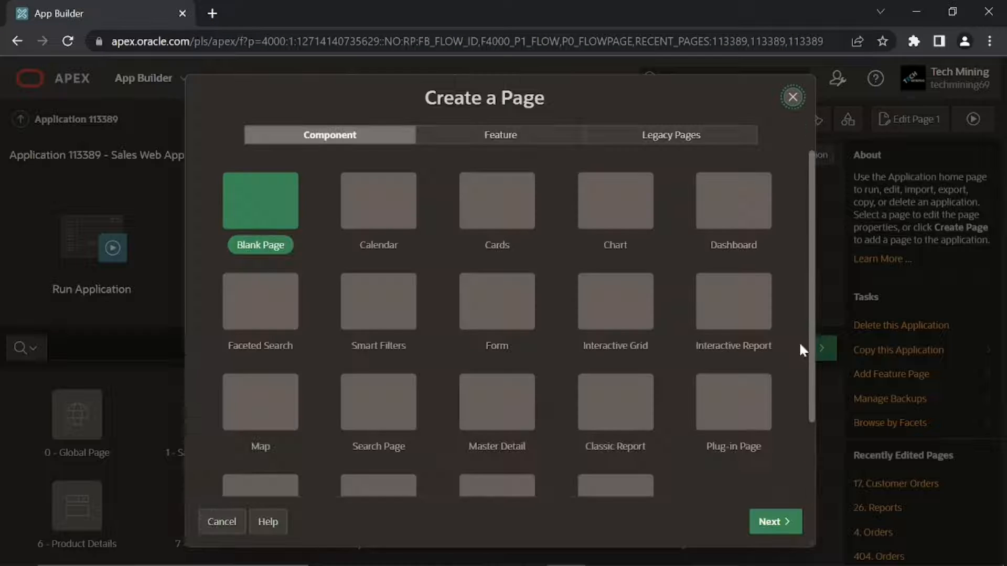
click(260, 202)
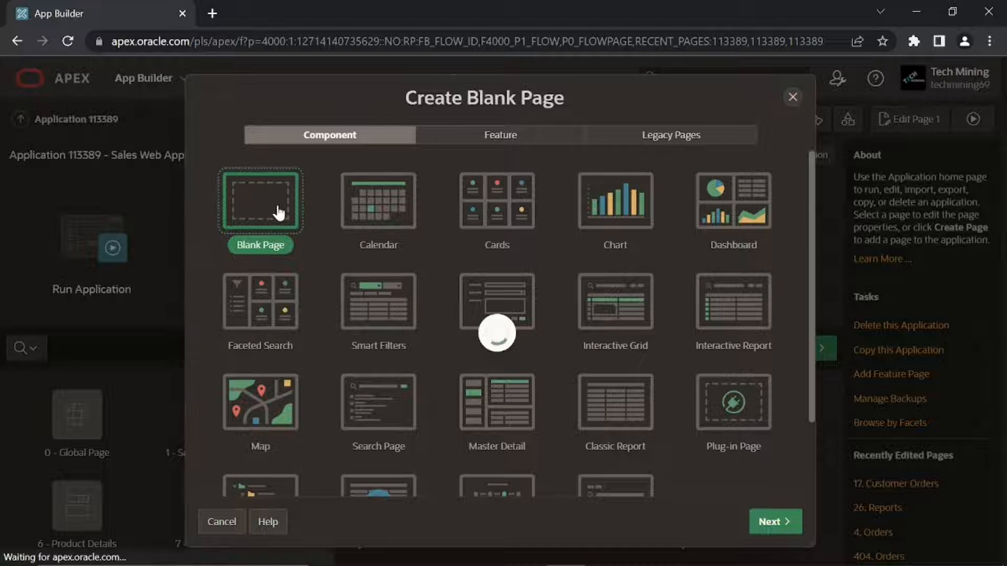
click(774, 521)
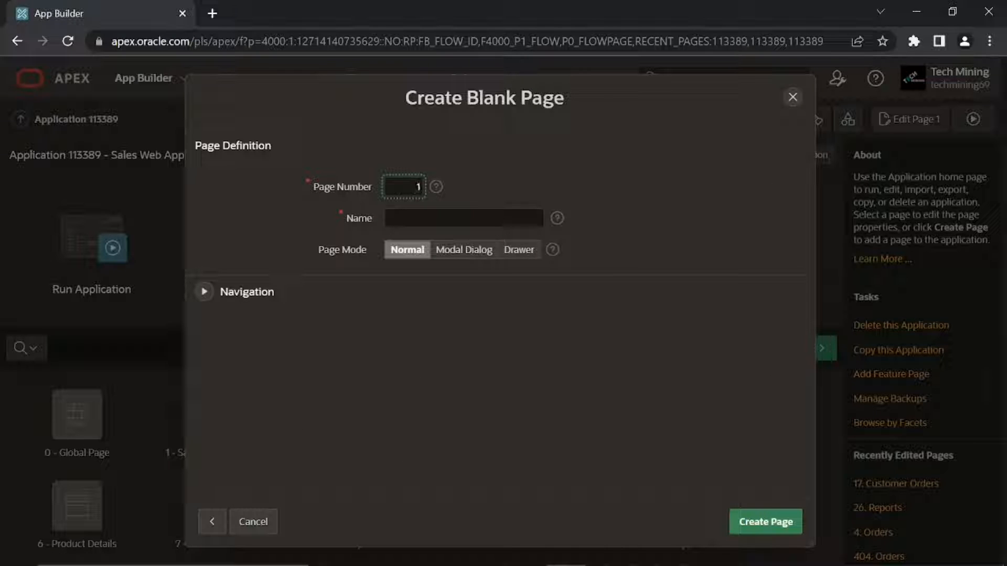
text(16)
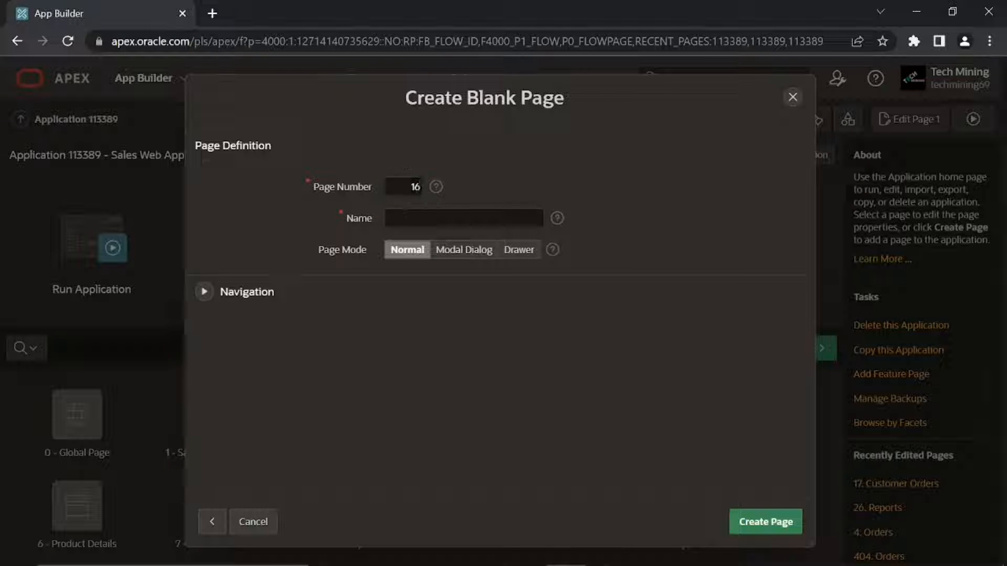
text(Sales By Ca)
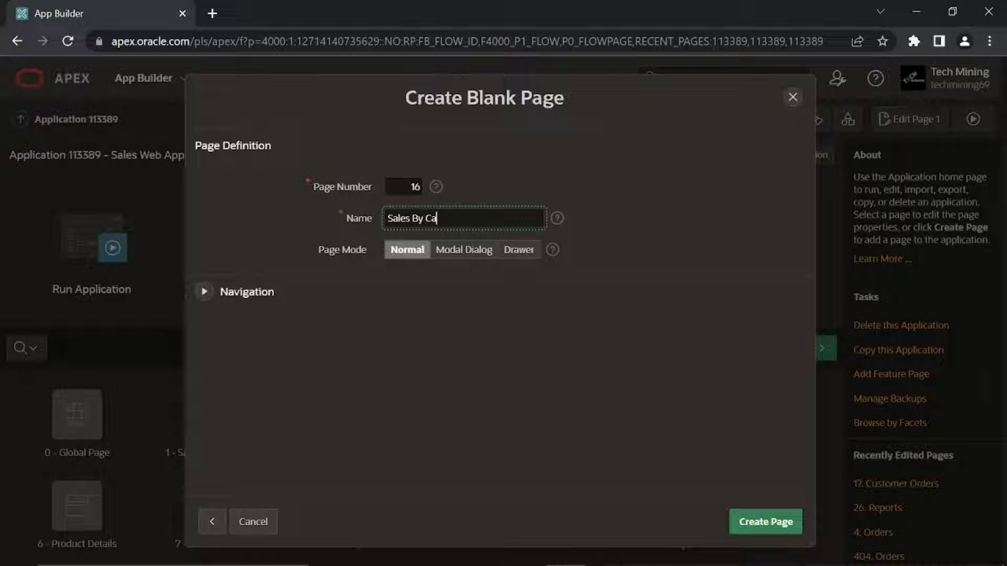
text(tegory & P)
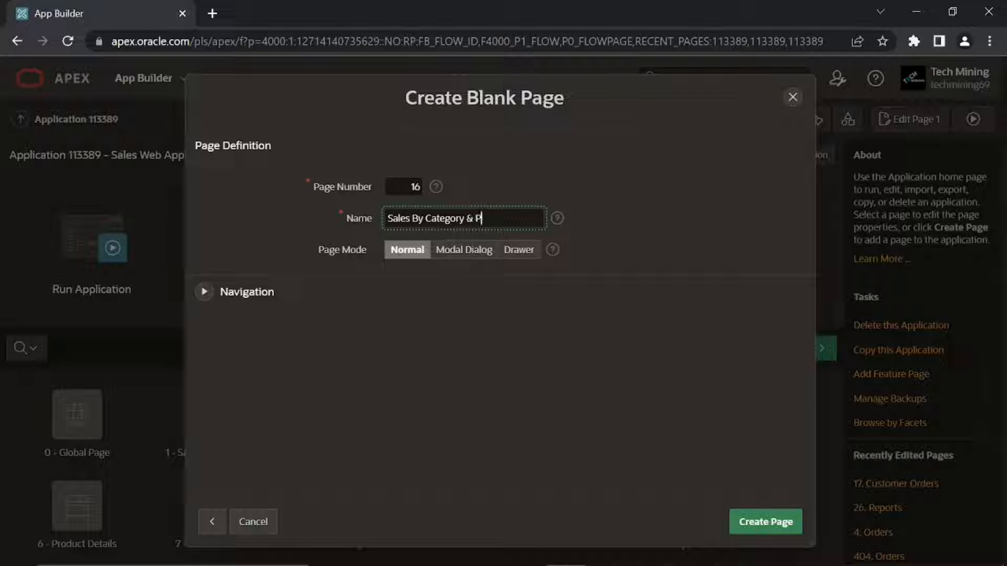
text(roduct)
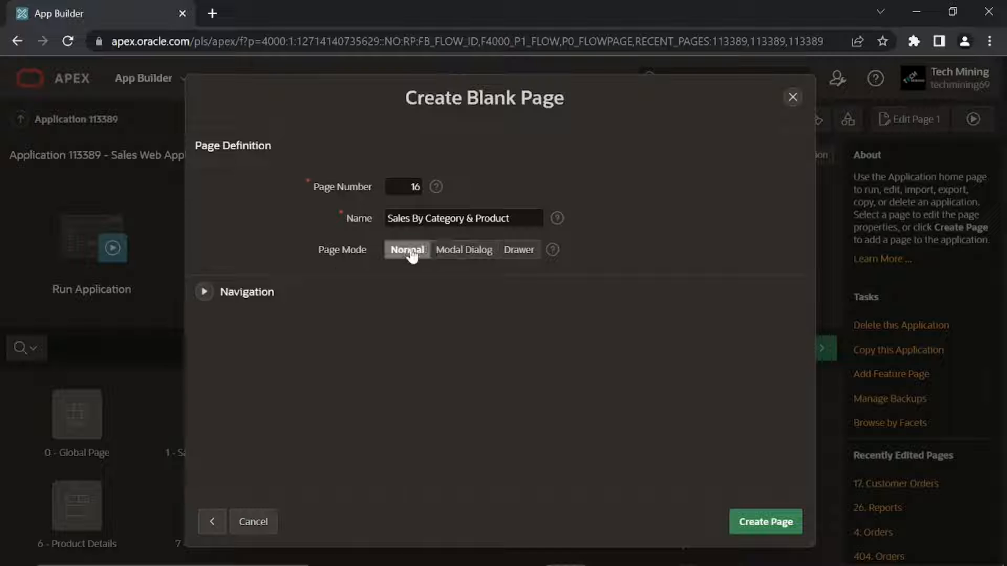
Step: Disable the breadcrumb, map the page under the Reports navigation entry, and create it
click(205, 291)
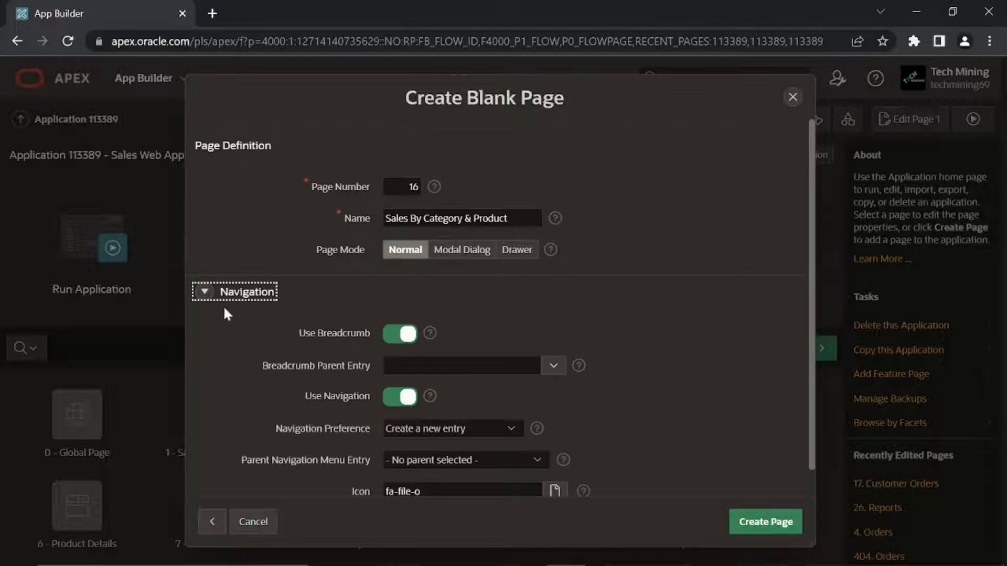
click(400, 333)
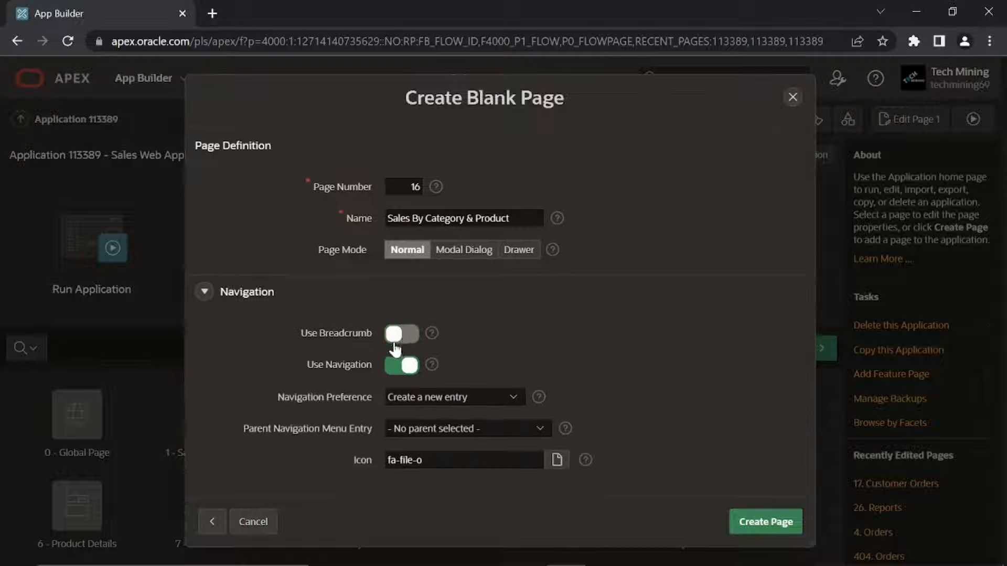
click(453, 397)
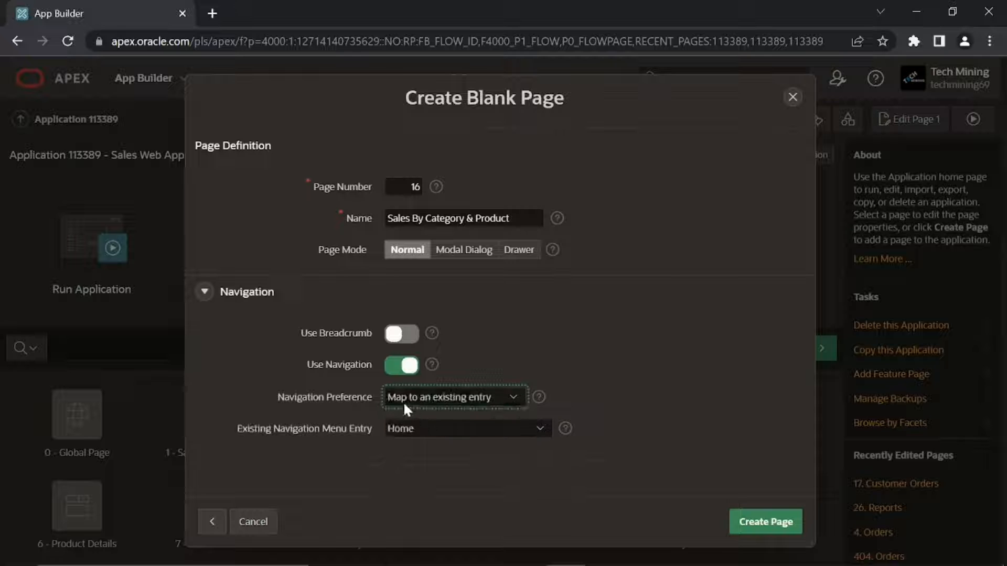
click(467, 428)
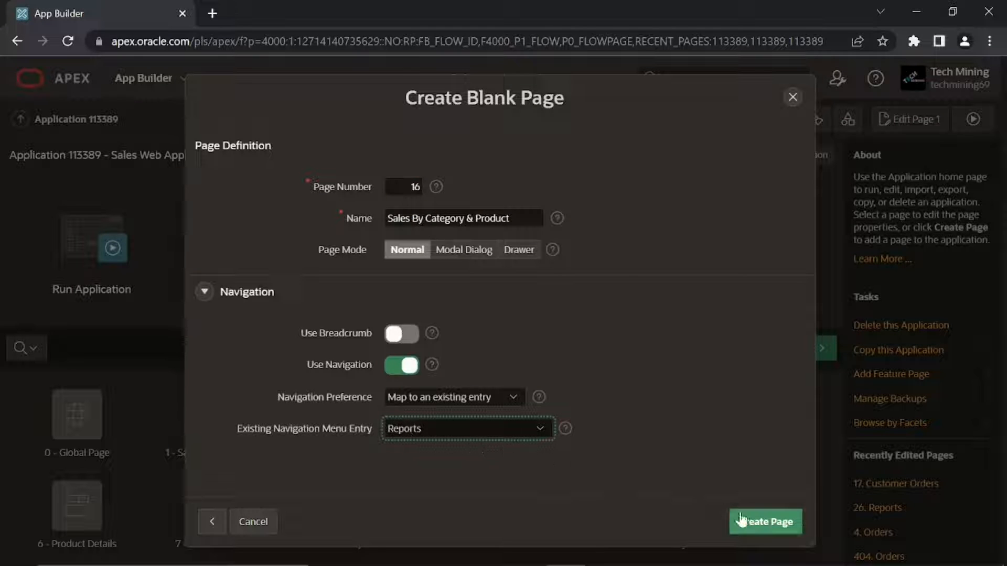
click(766, 522)
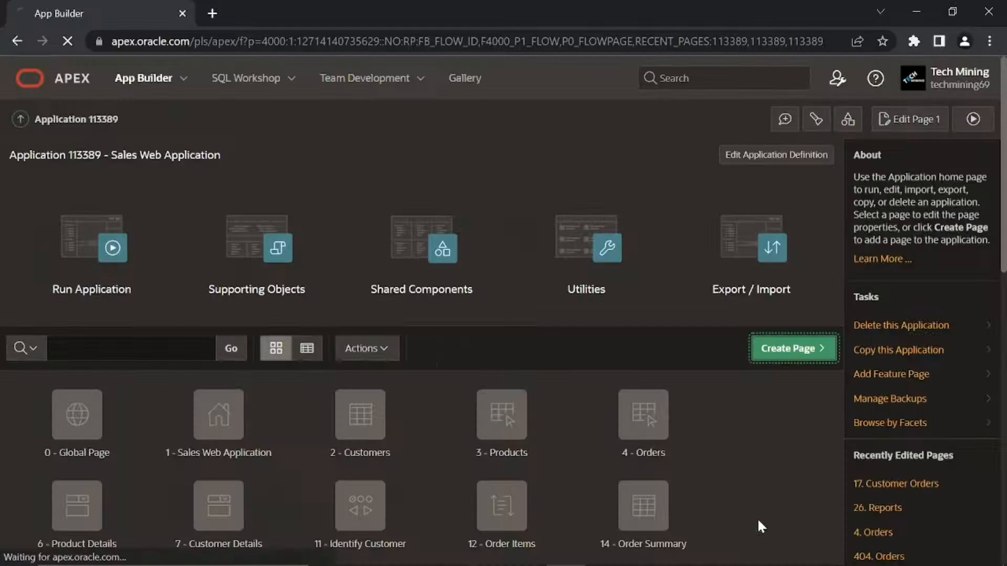
Step: Add a Body region titled 'Sales by Category' and set its type to Chart
click(793, 348)
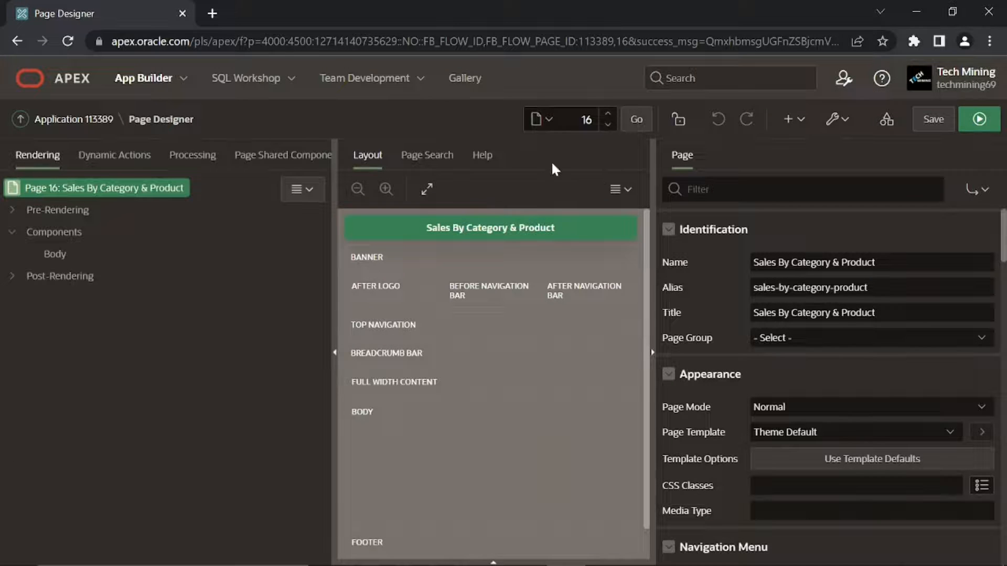
right_click(54, 254)
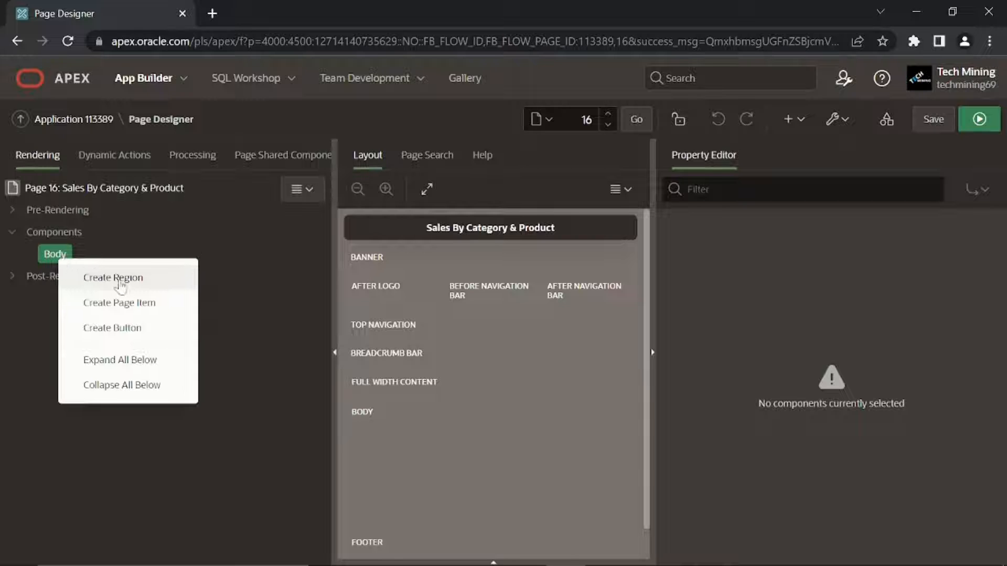
click(112, 278)
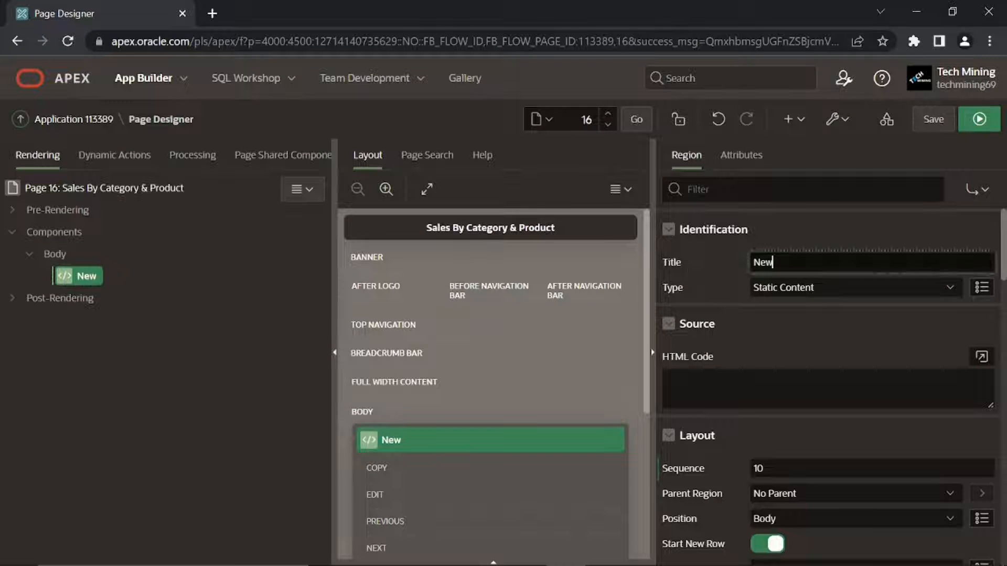
text(Sales by Category)
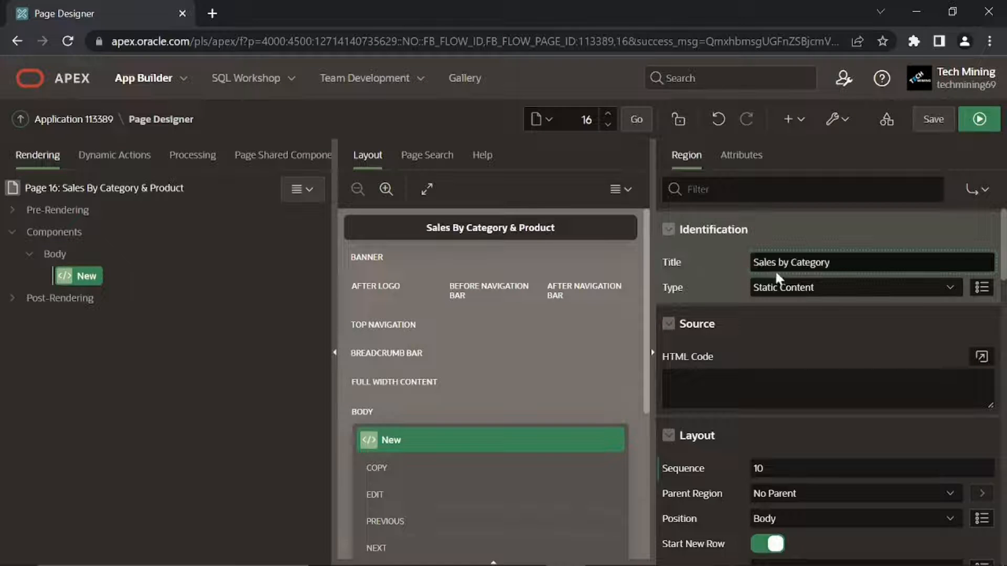
click(855, 287)
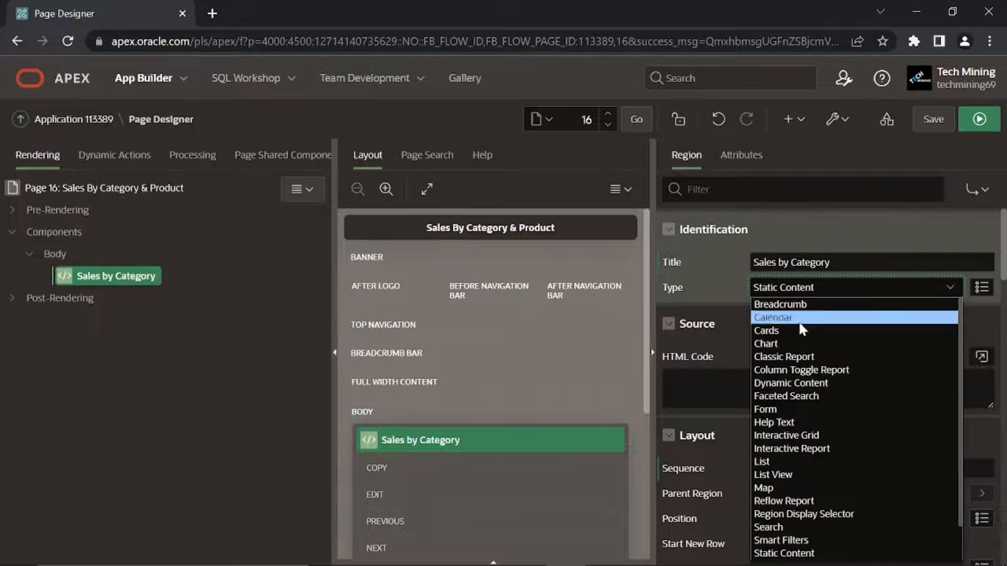
click(766, 343)
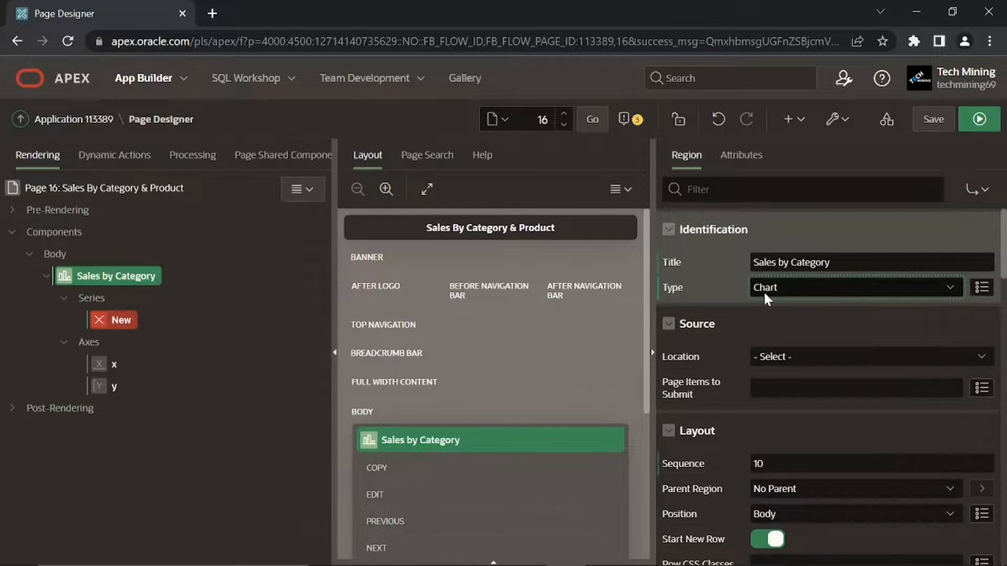
Step: Set the chart type to Donut in the chart attributes
click(740, 156)
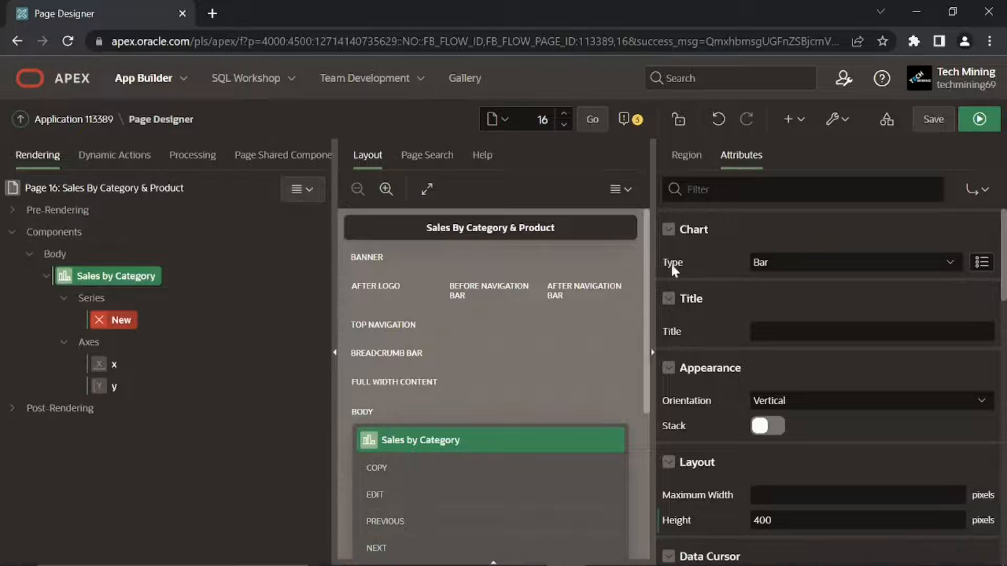
click(854, 263)
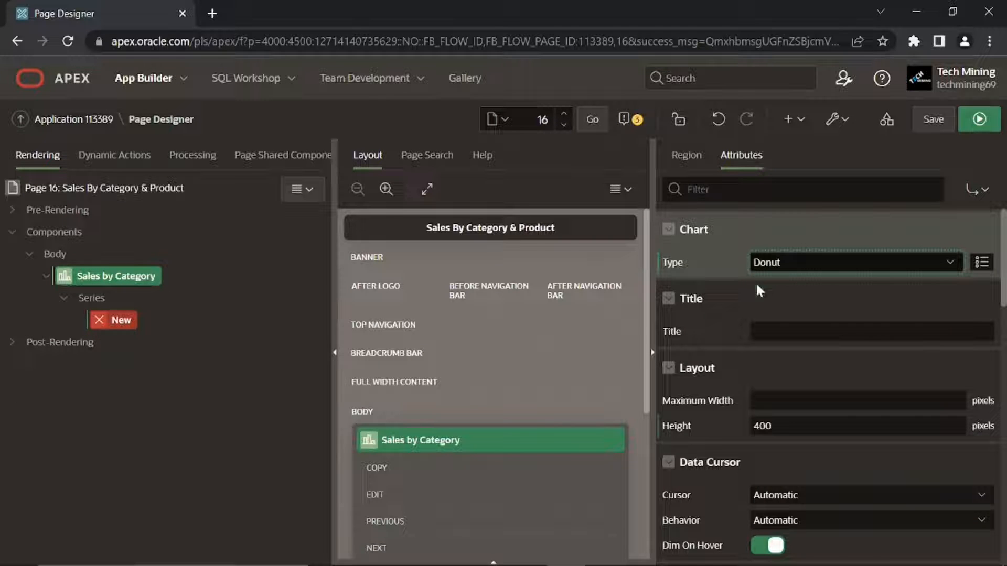
scroll(down, 3)
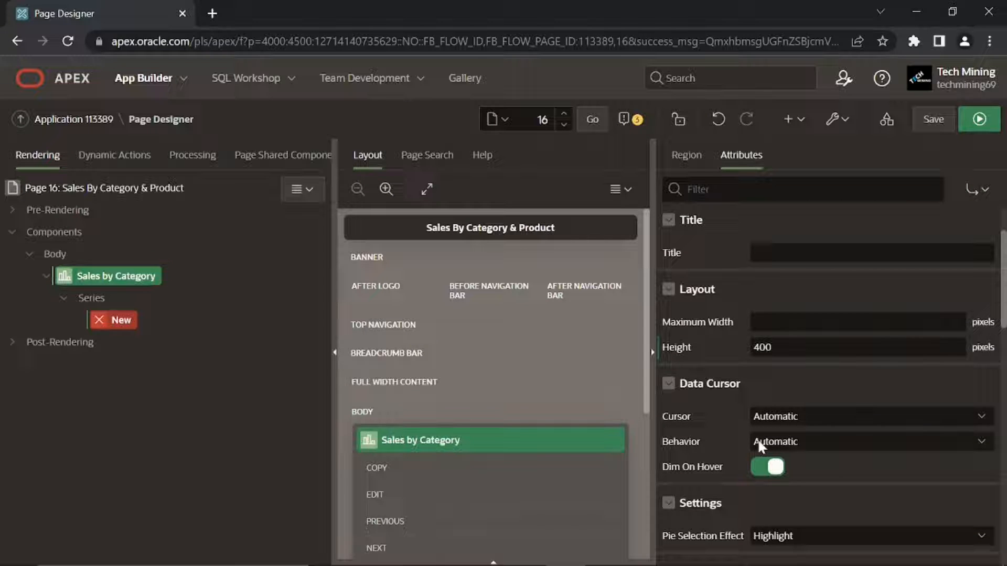
mouse_move(761, 483)
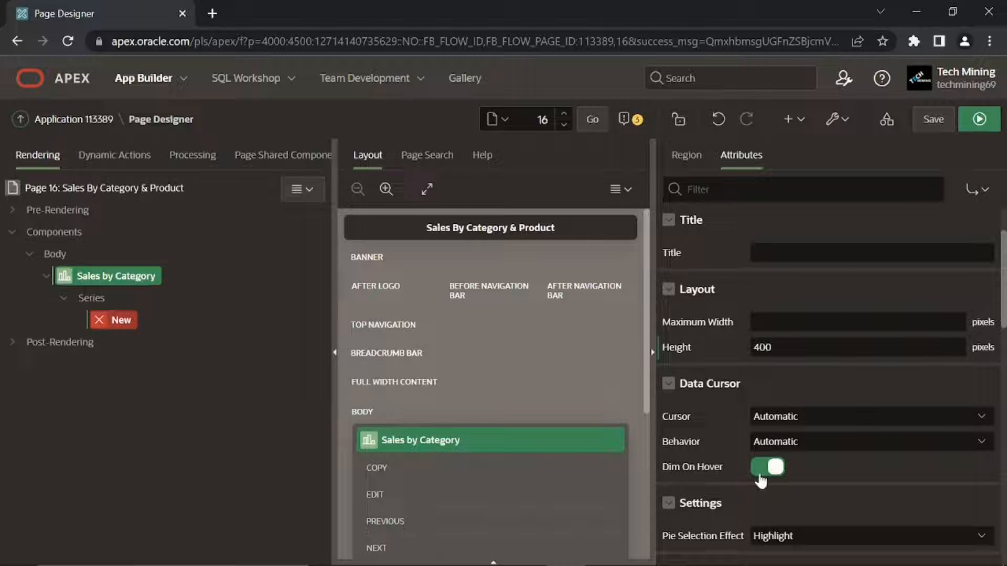
scroll(down, 3)
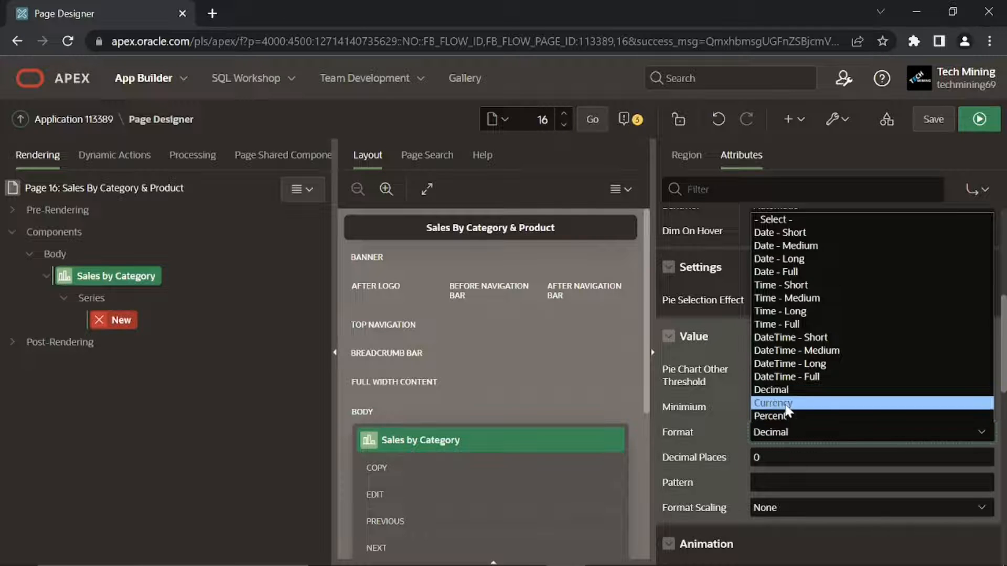
Step: Format values as USD currency and show a legend titled 'Categories'
click(772, 403)
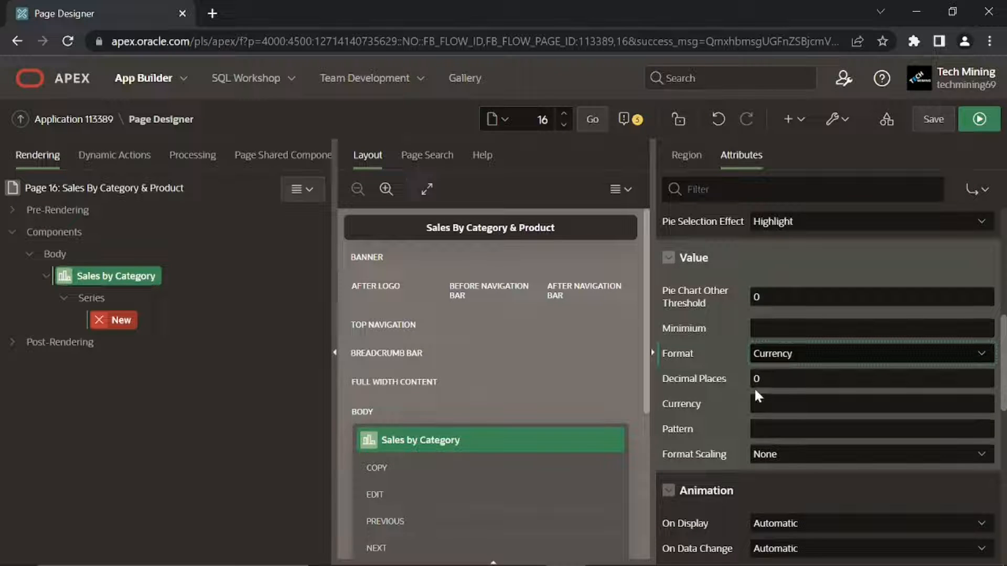
click(870, 404)
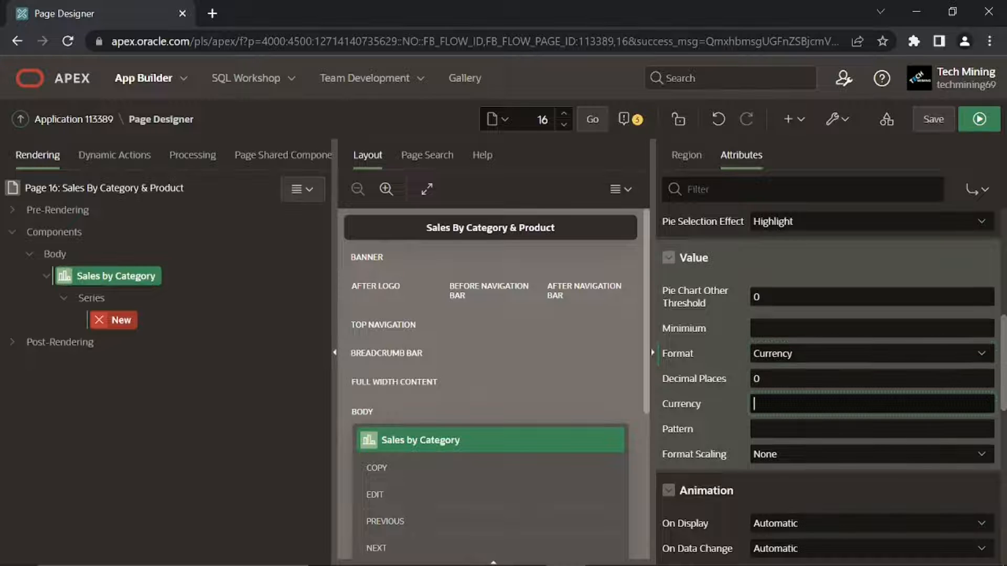
text(USD)
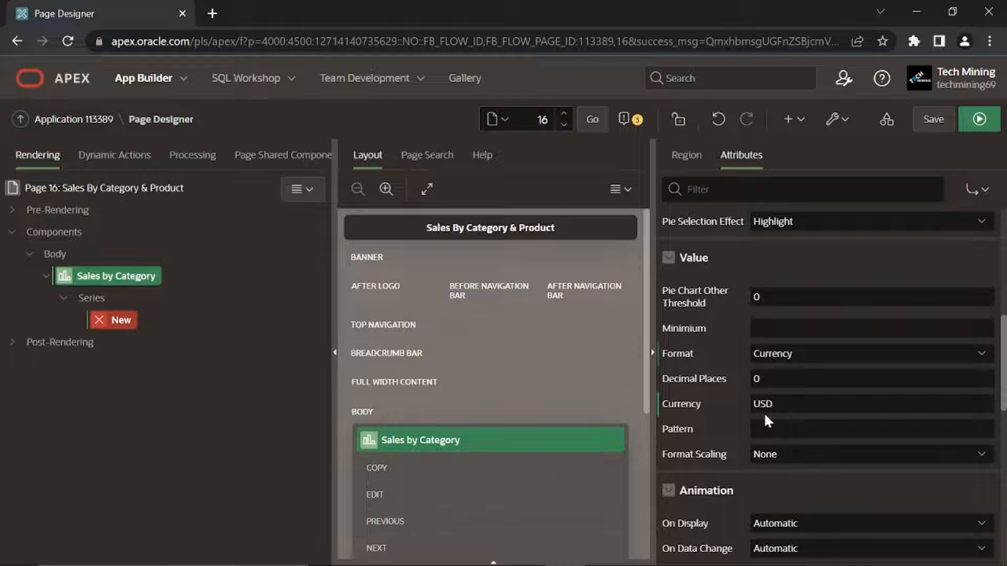
scroll(down, 3)
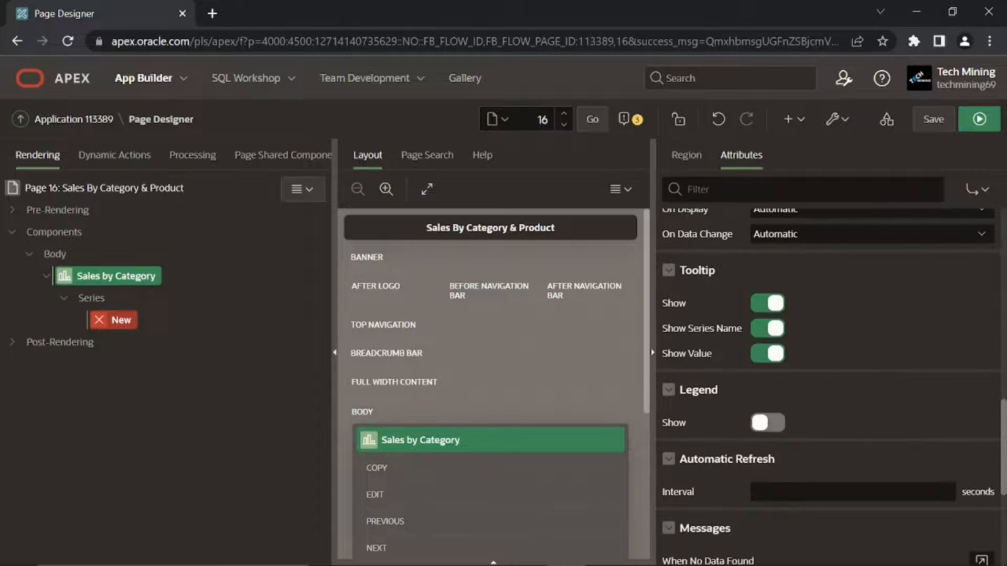
click(767, 422)
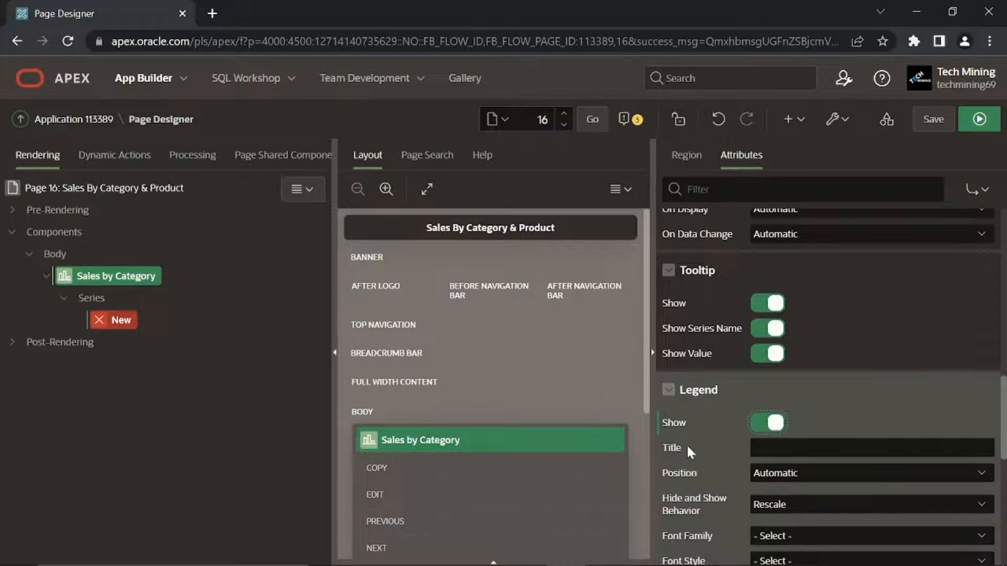
text(Categories)
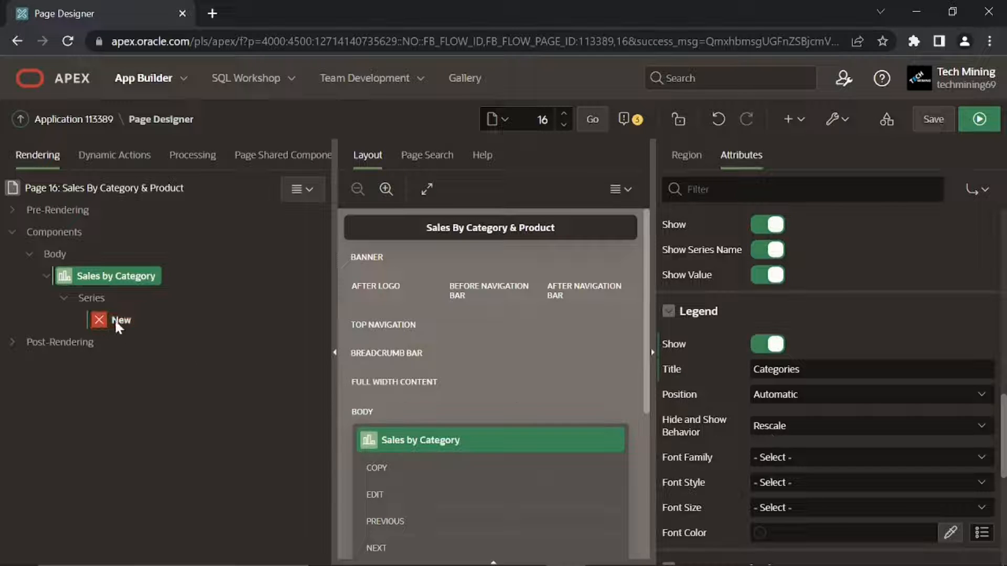
Step: Name the series 'Donut Chart Series' and set its source type to SQL Query
click(120, 320)
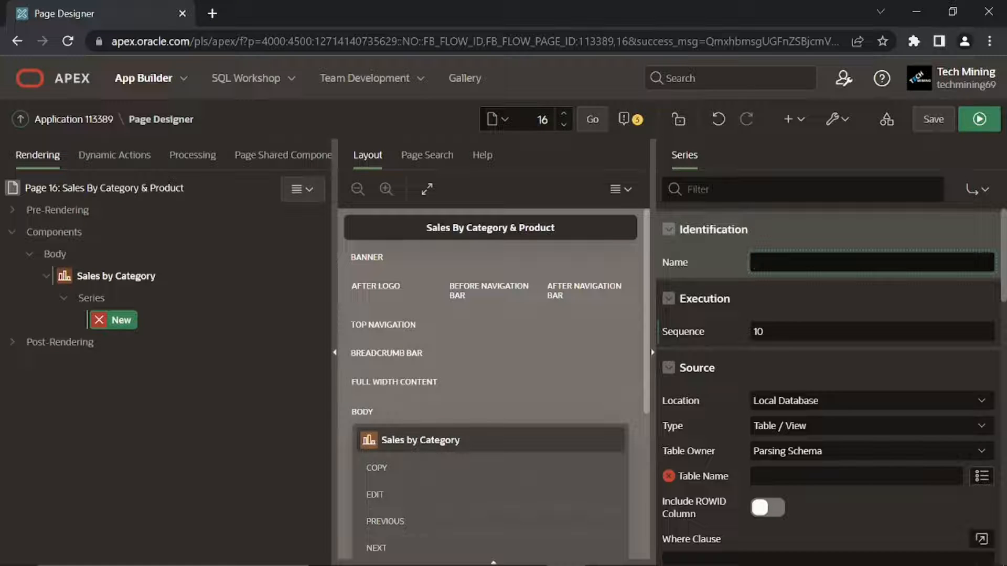
text(Donut Chart Series)
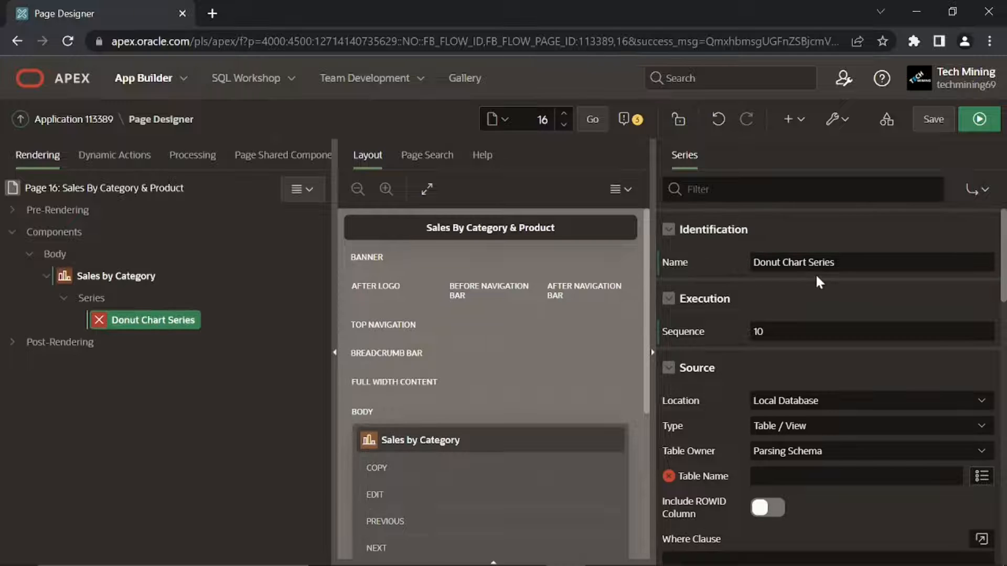
mouse_move(778, 408)
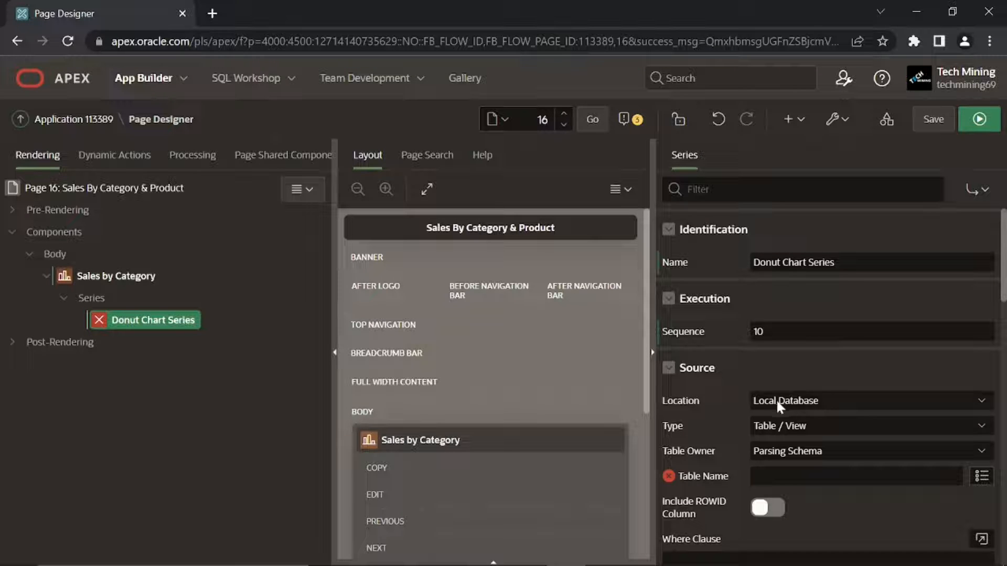
click(867, 426)
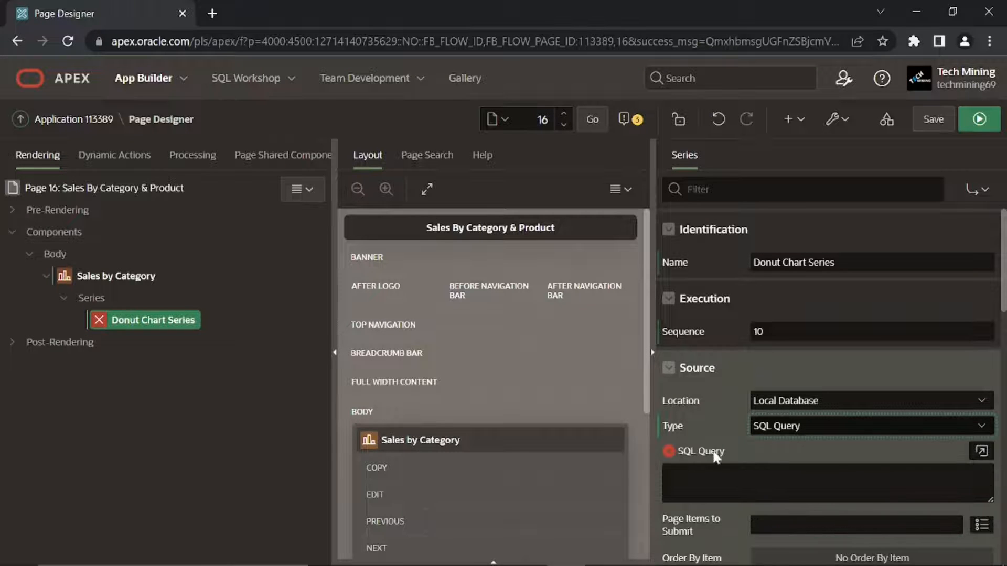
click(981, 451)
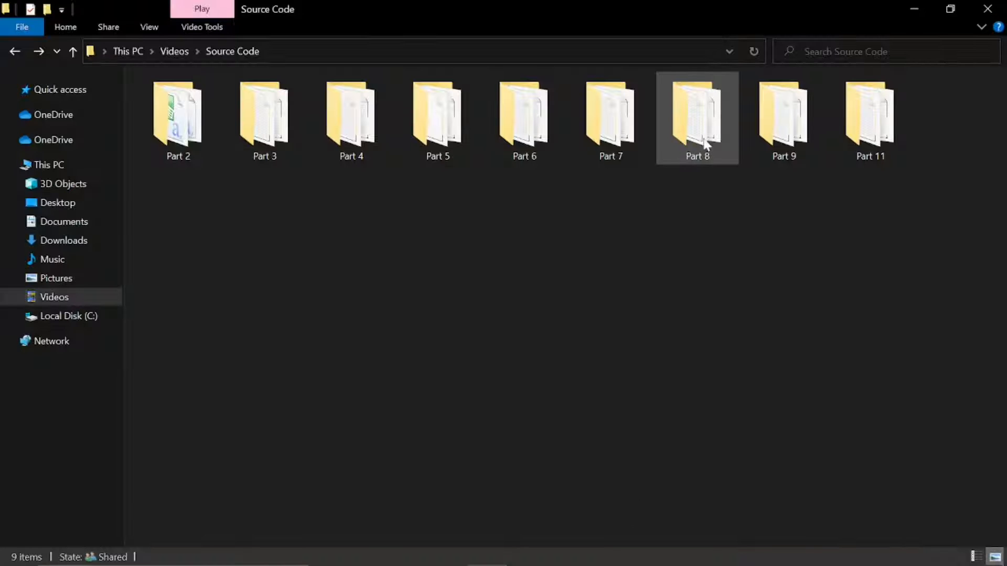
Step: Open notes file 8.4 from the Part 8 folder and select the Step 4 category query
double_click(697, 115)
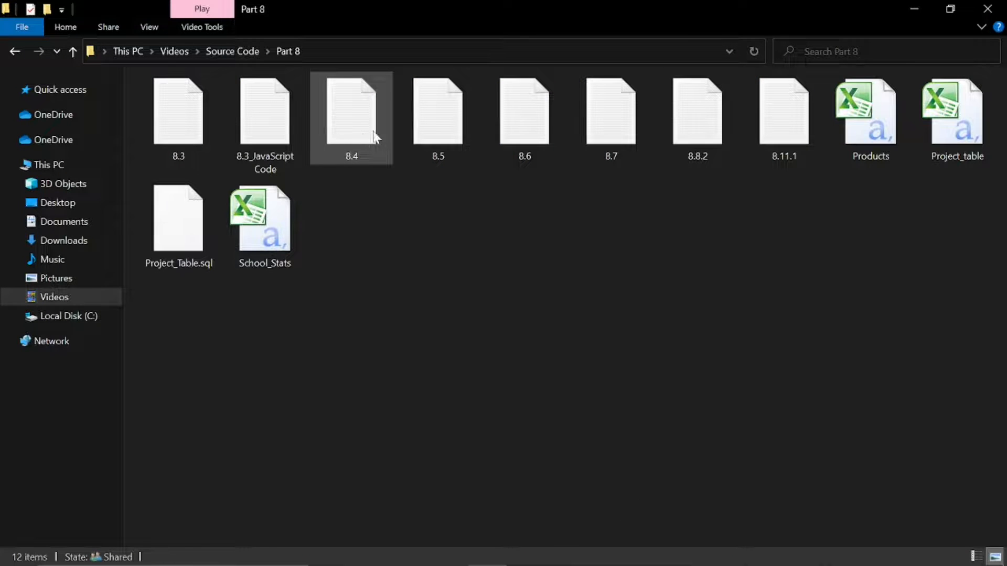
double_click(351, 110)
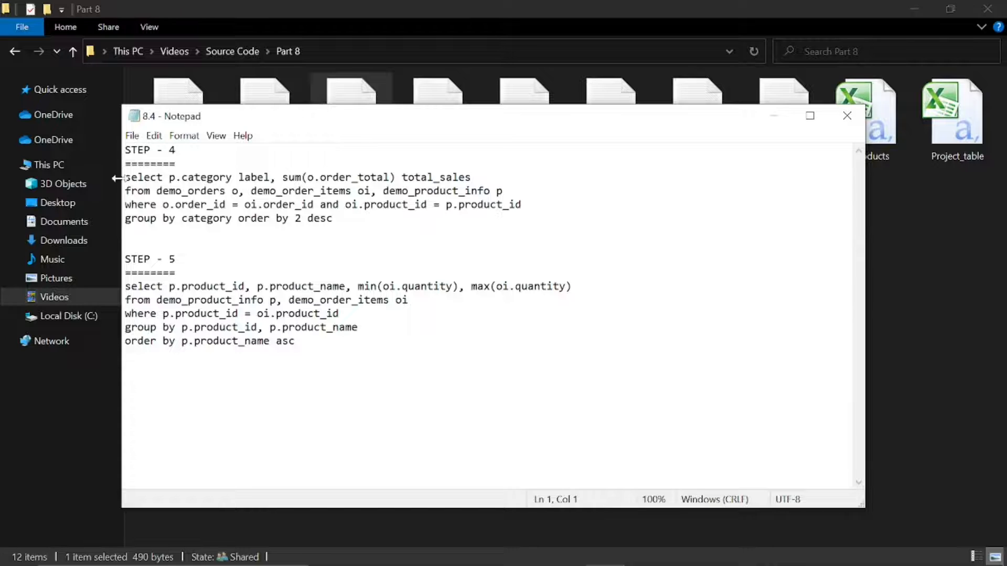
drag(125, 177, 332, 218)
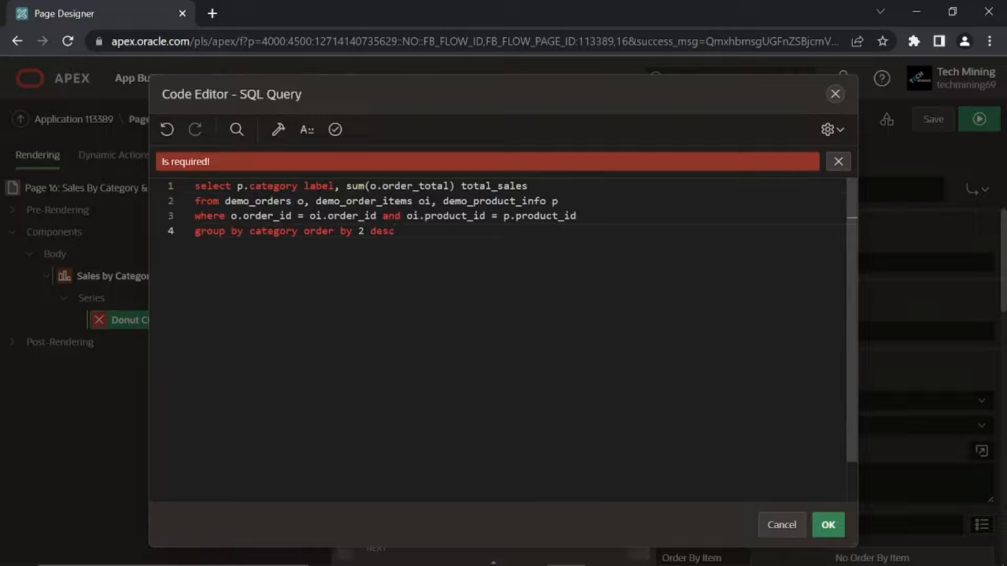
Step: Validate the pasted query, use TOTAL_SALES as the value column, and turn series labels on
click(335, 129)
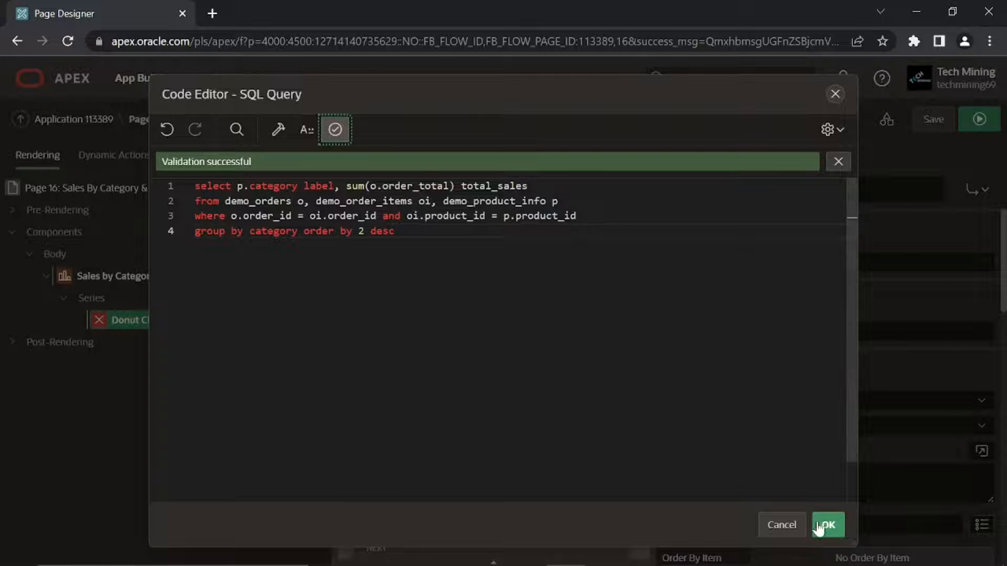
click(831, 525)
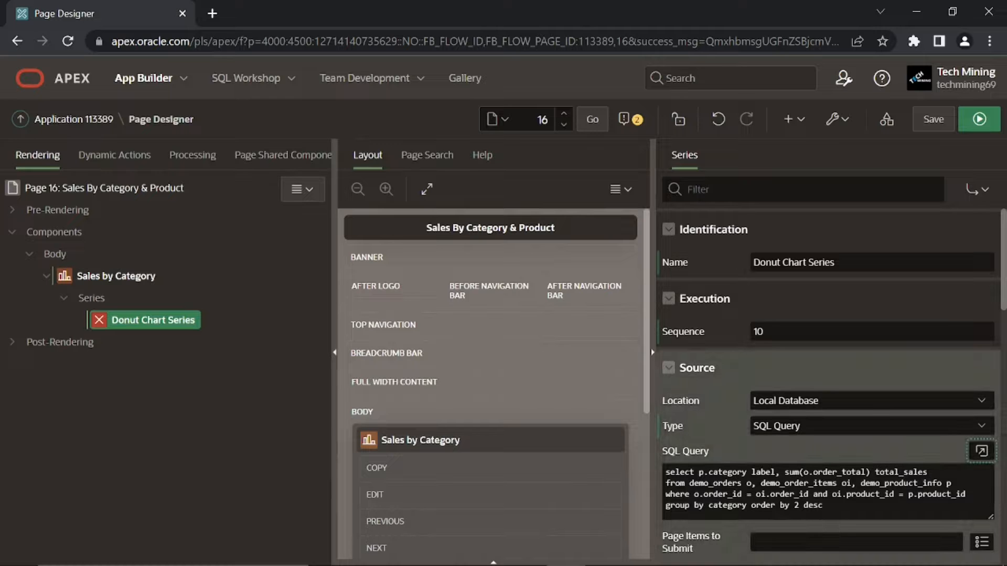
scroll(down, 3)
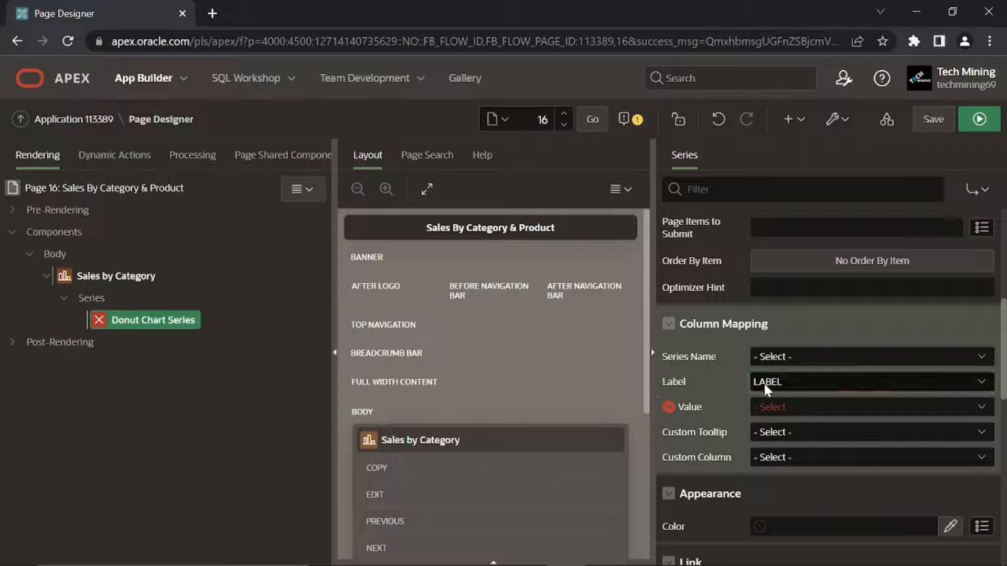
click(870, 406)
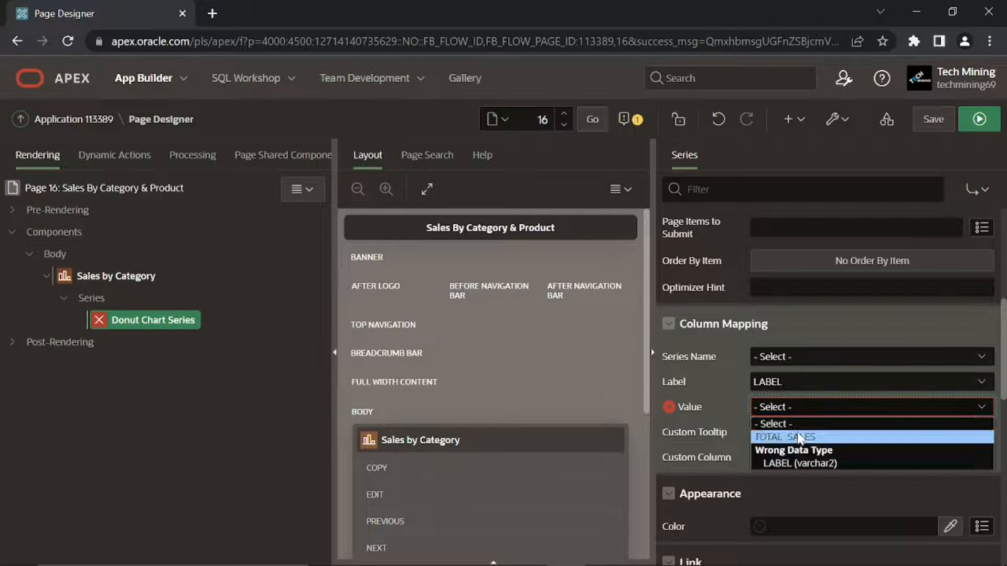
click(787, 437)
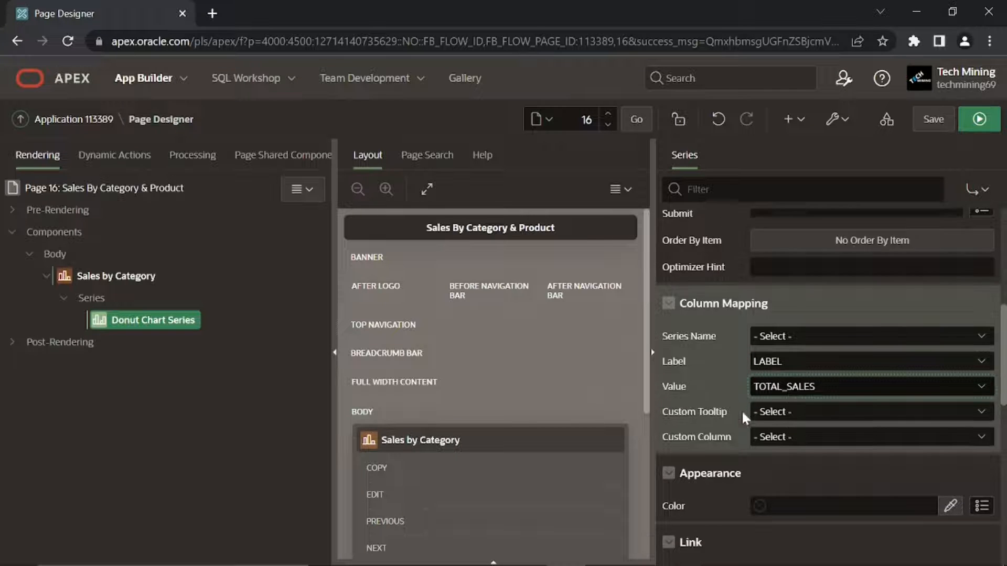
scroll(down, 3)
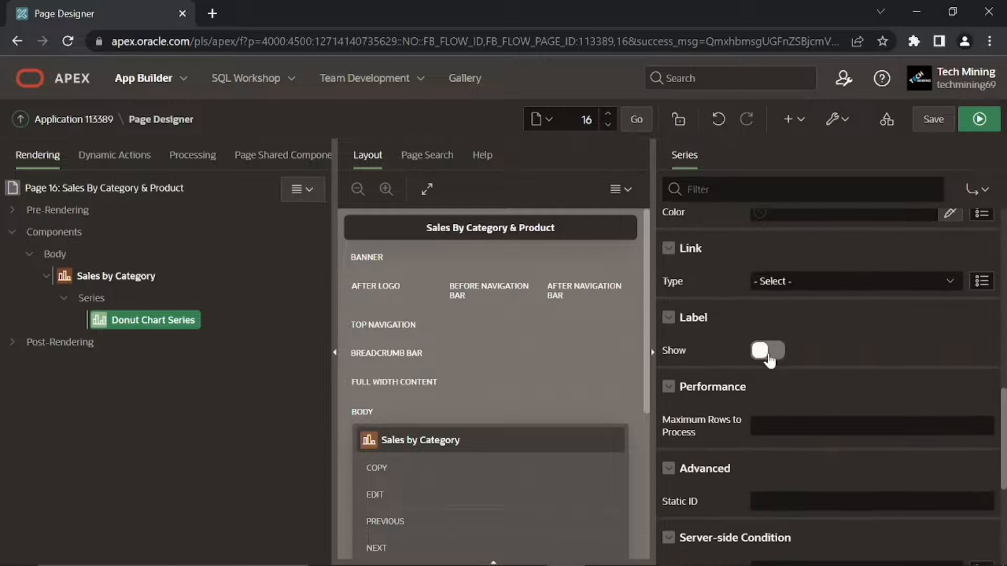
click(767, 351)
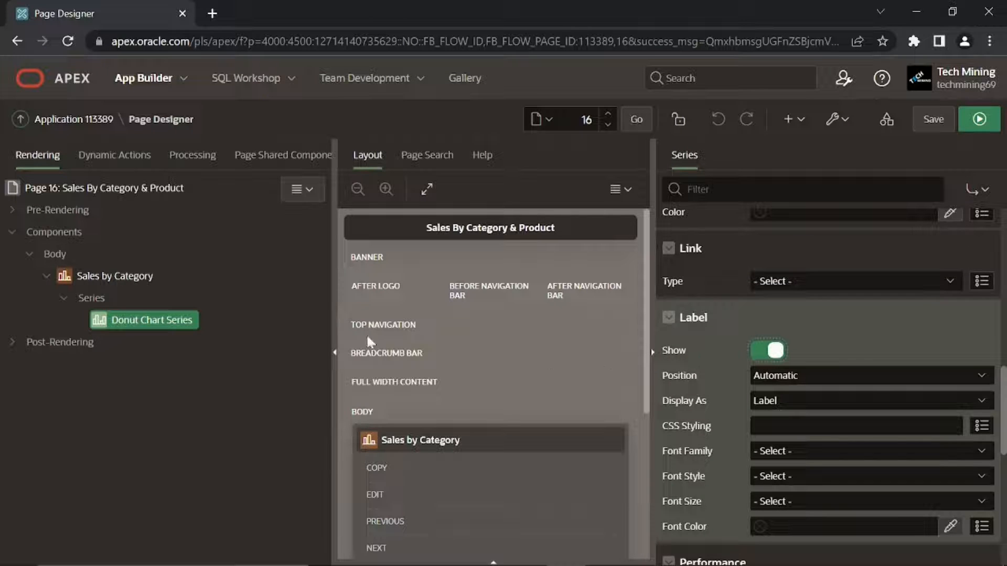
Step: Add a Body region 'Maximum & Minimum Sales By Product' sourced from a local-database SQL query
right_click(54, 254)
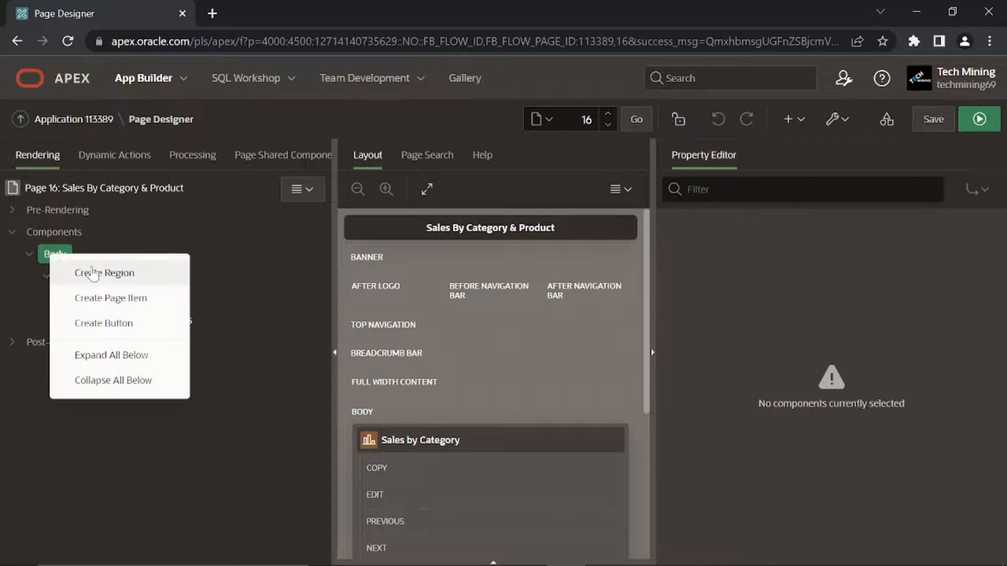
click(104, 273)
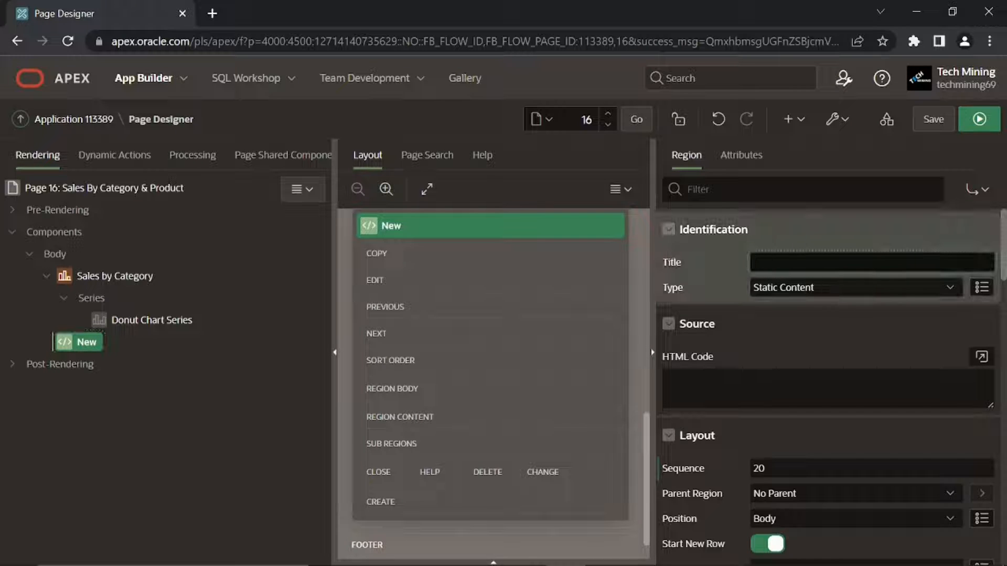
text(Maximum & Minimum S)
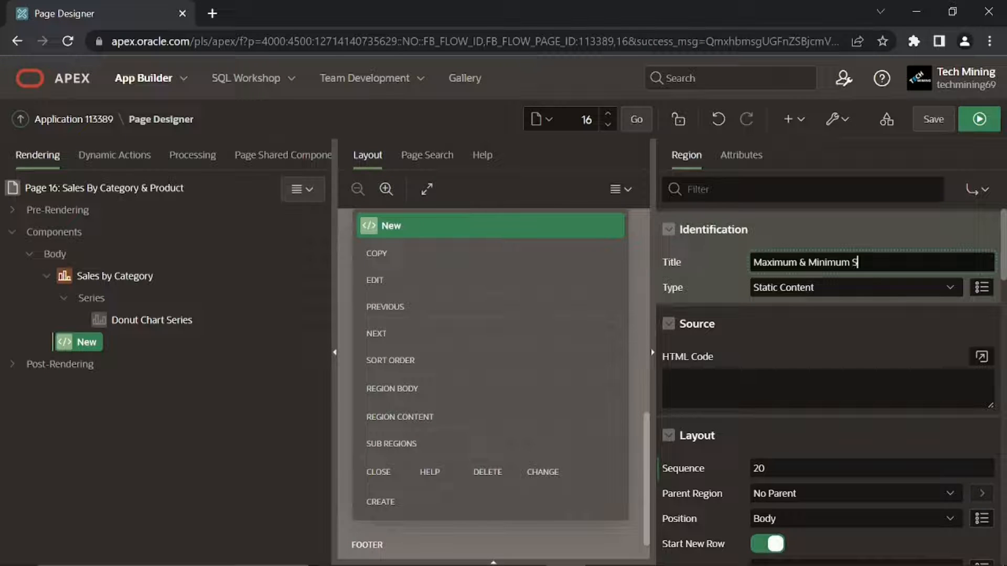
text(ales)
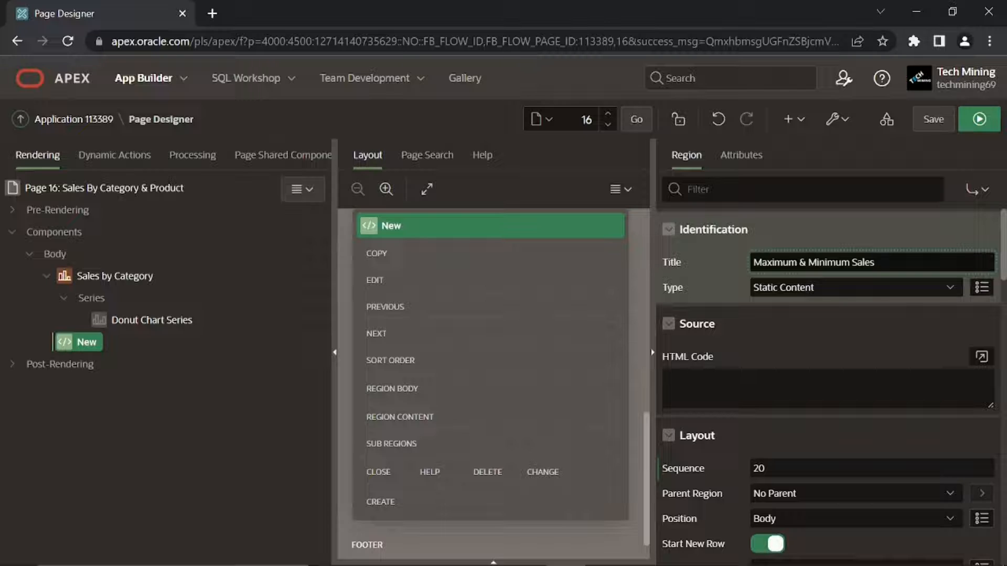
text(By Product)
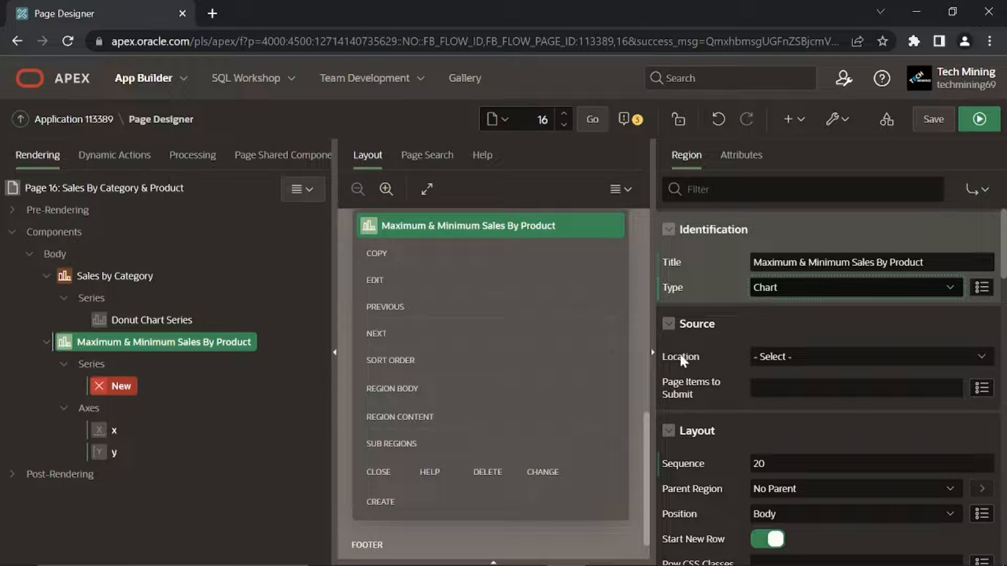
click(870, 357)
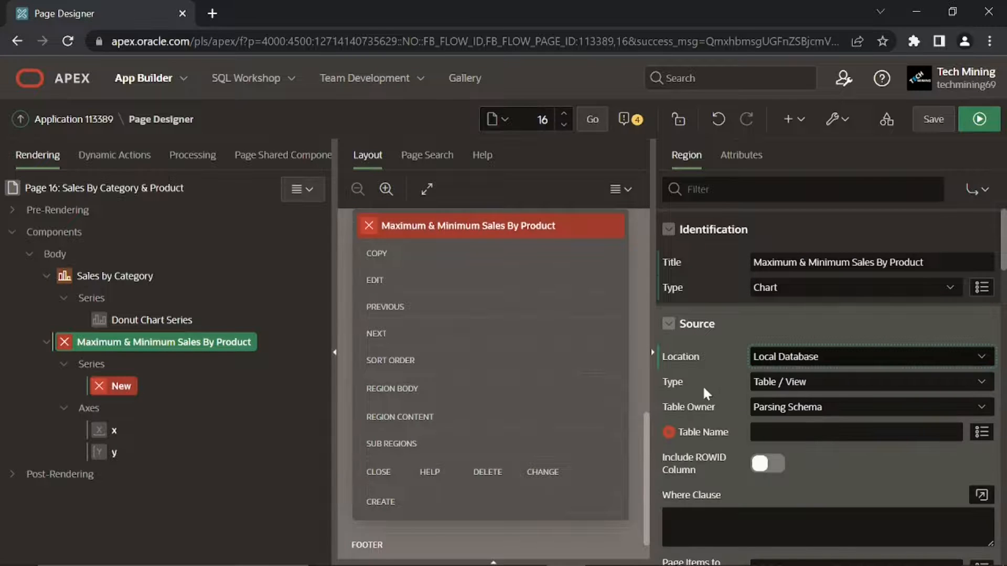
click(870, 382)
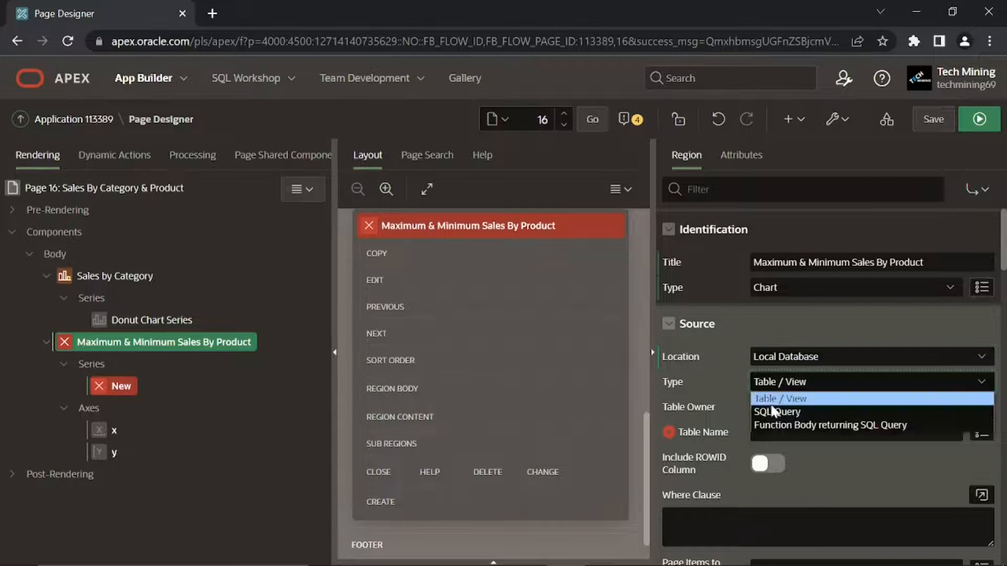
click(777, 411)
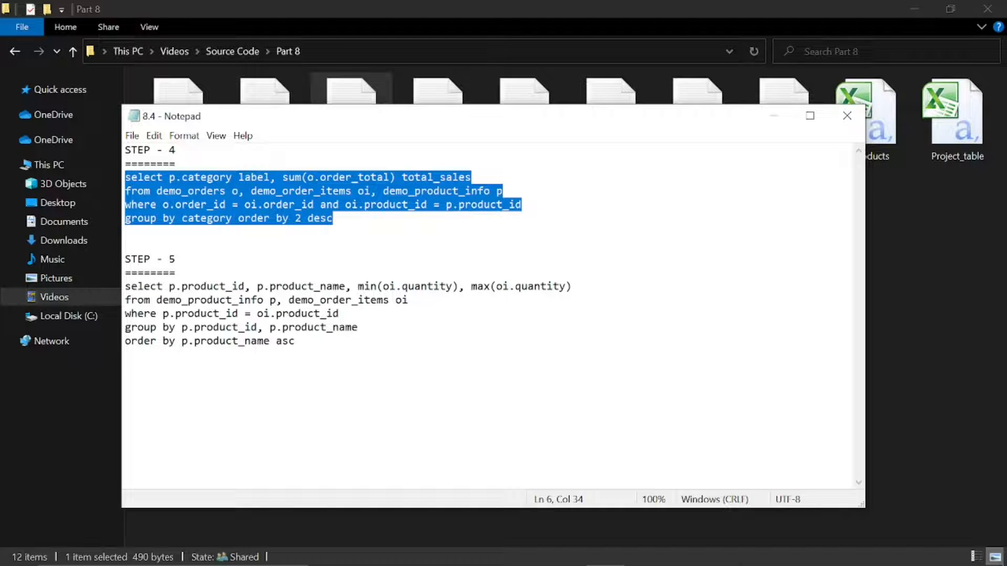
Step: Select the STEP - 5 product minimum/maximum quantity query in Notepad
drag(125, 287, 295, 341)
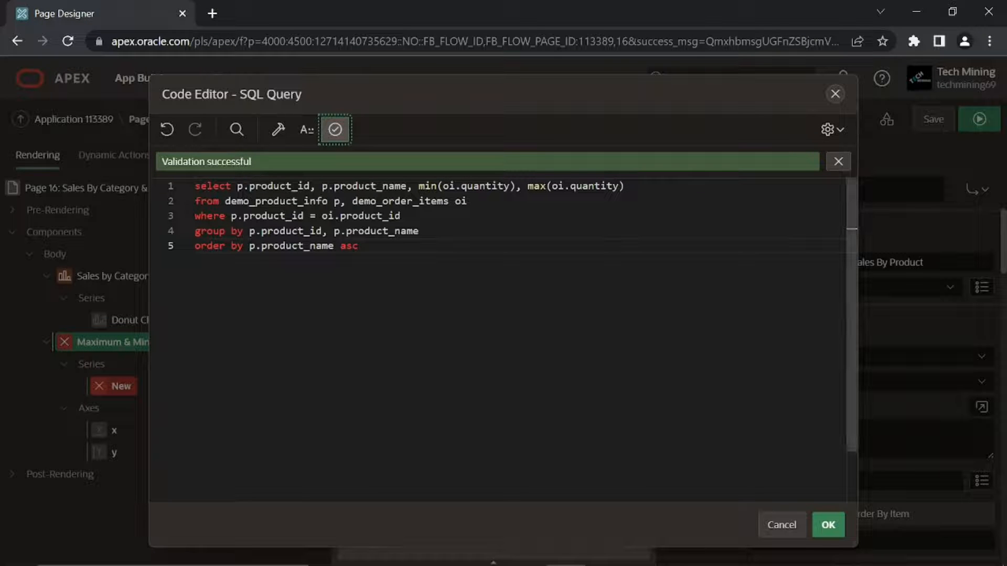
Step: Accept the validated query and make the chart a 500 × 500 pixel Range chart
click(829, 526)
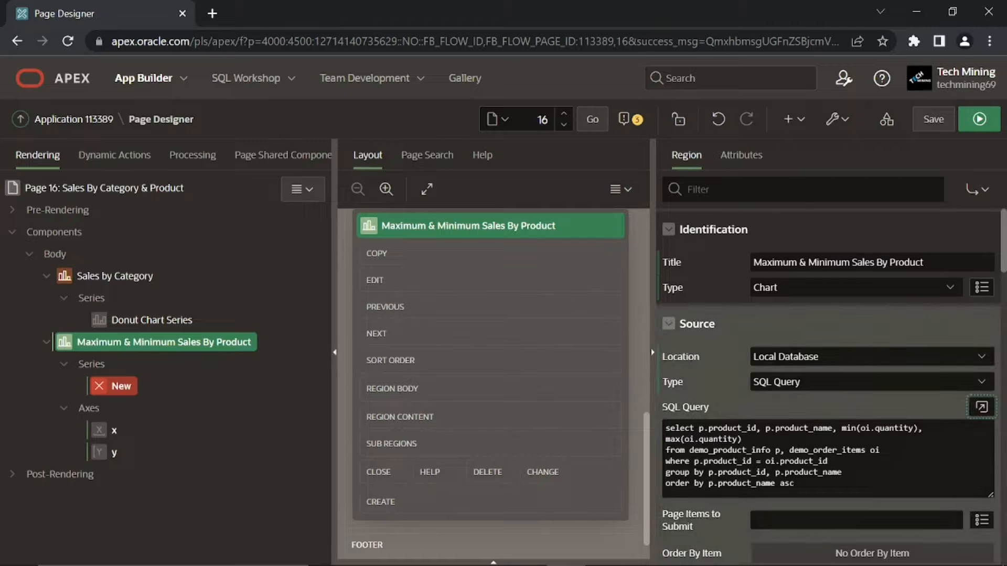
click(741, 156)
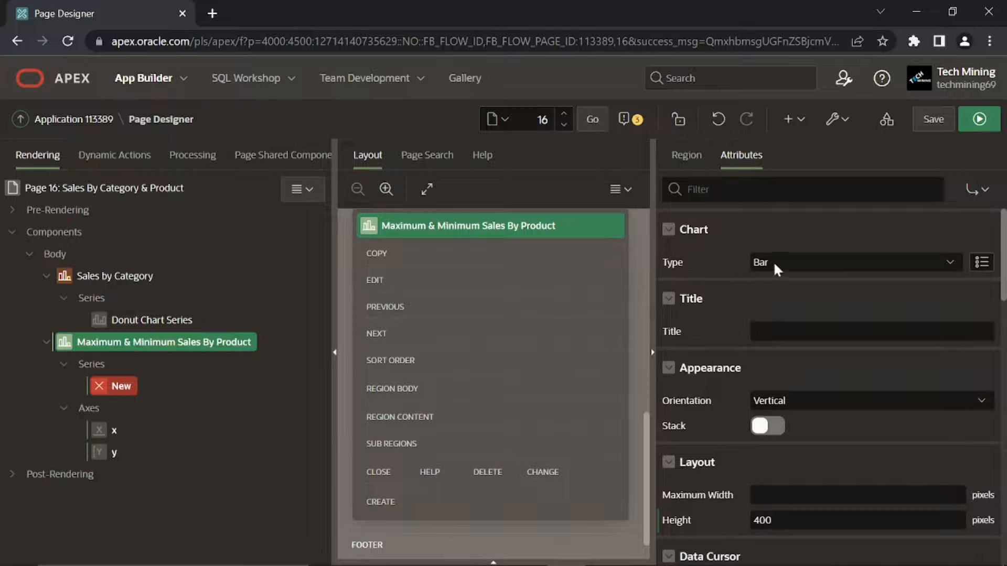
click(854, 262)
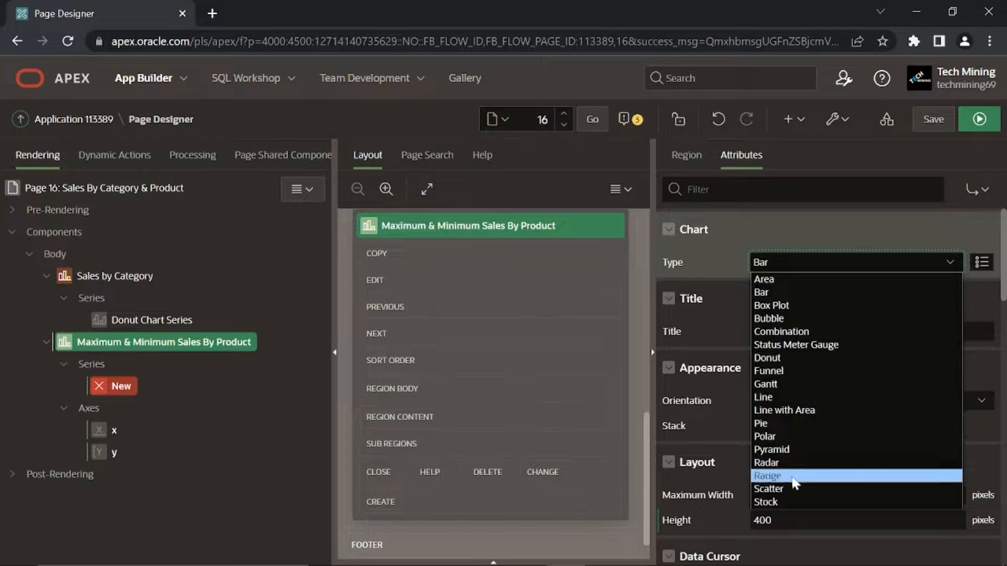
click(767, 476)
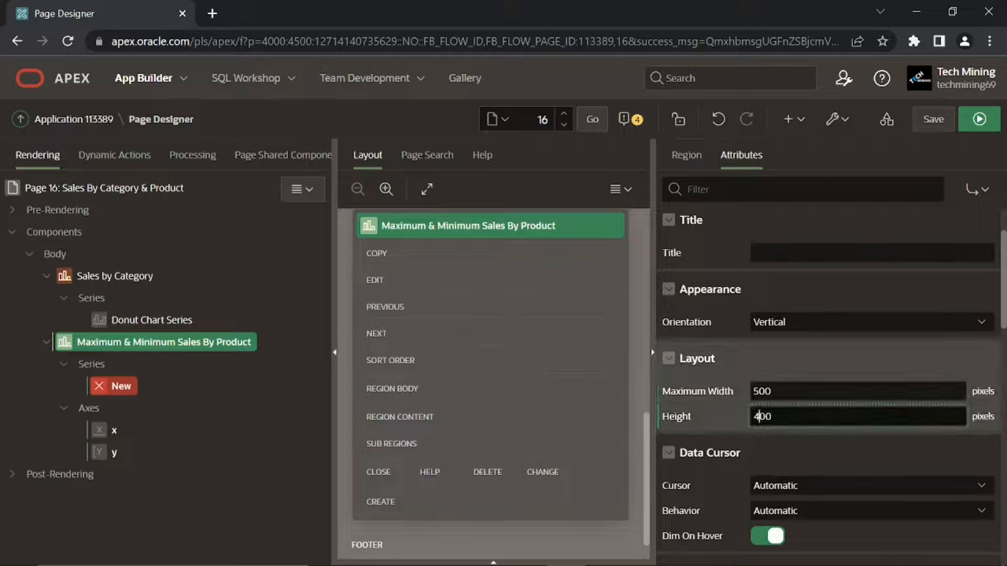
text(500)
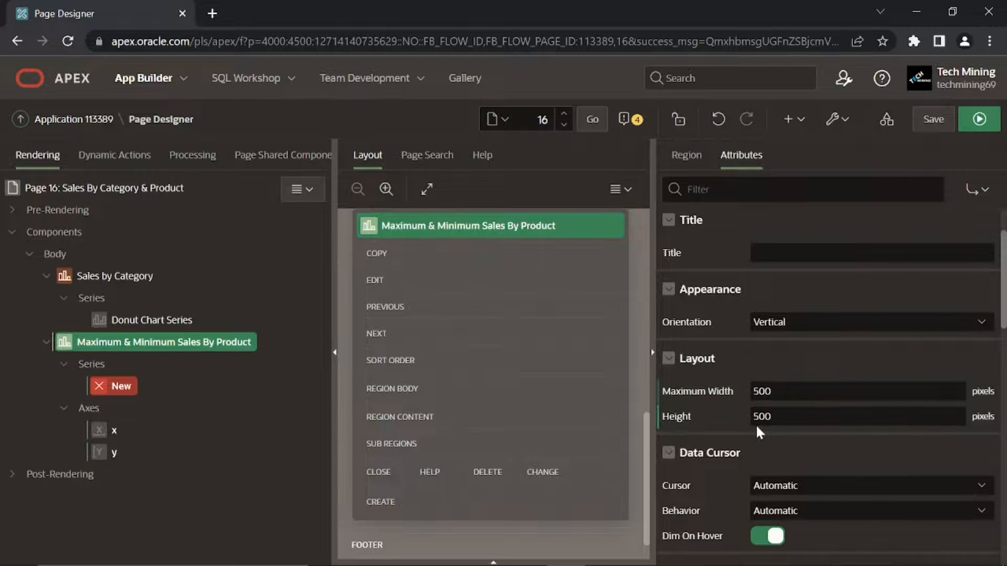
click(121, 386)
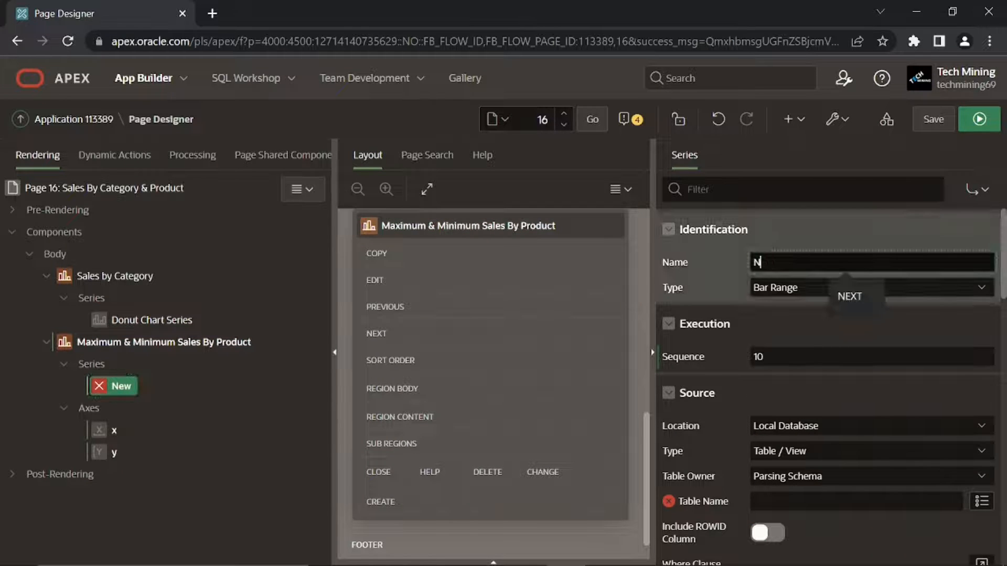
Step: Name the series 'Products' from the region source: label PRODUCT_NAME, low MIN(OI.QUANTITY), high MAX(OI.QUANTITY)
text(Products)
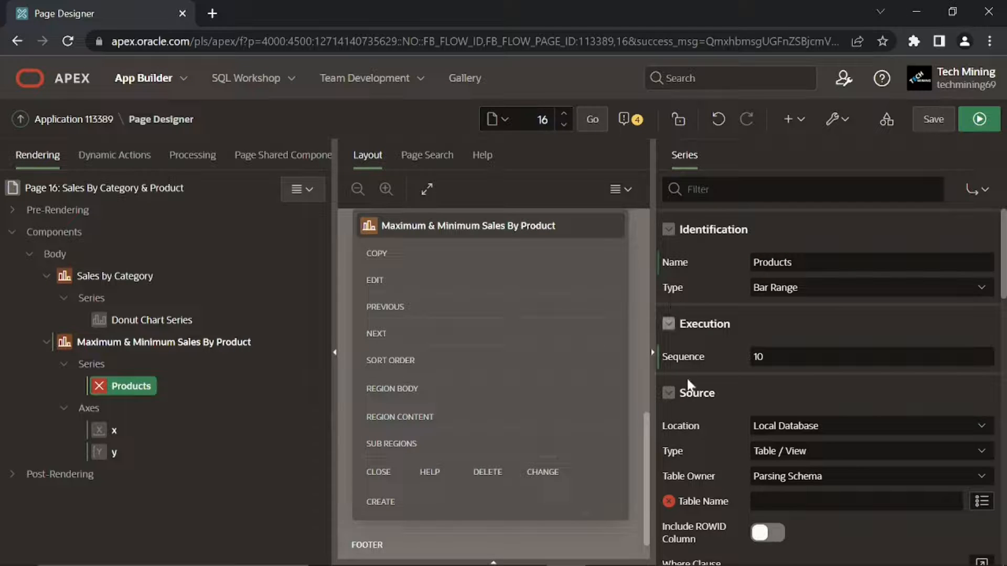
mouse_move(786, 437)
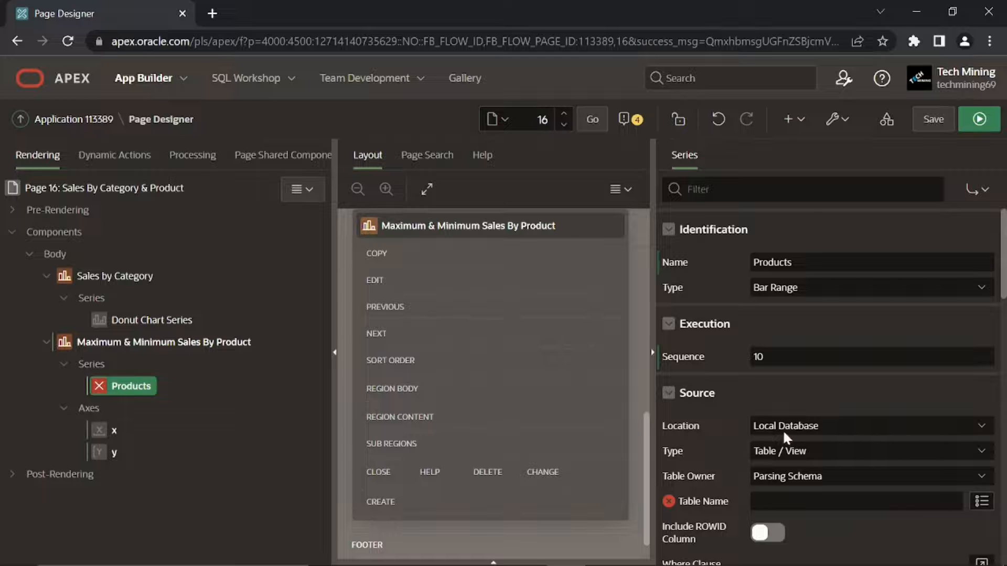
click(867, 426)
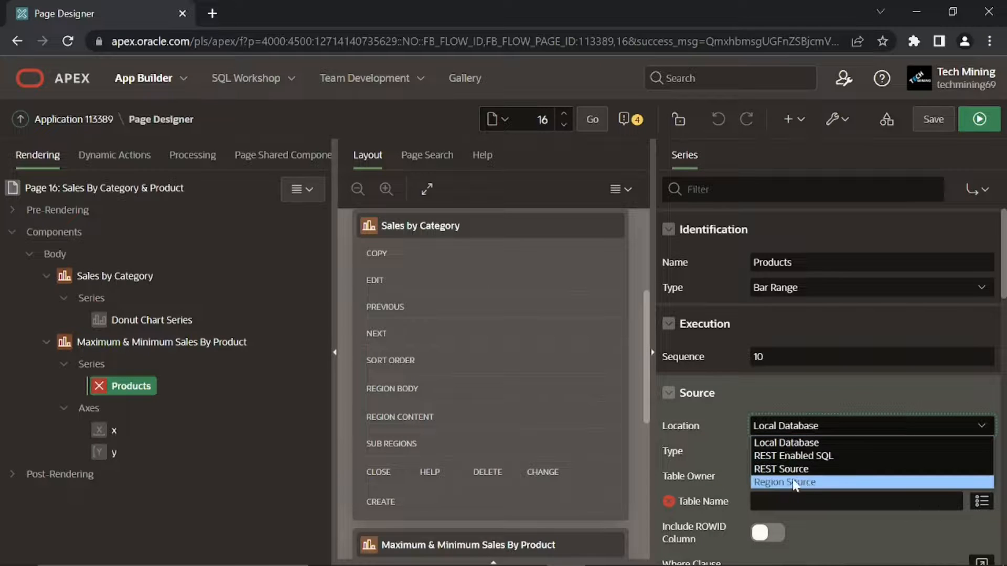
click(785, 482)
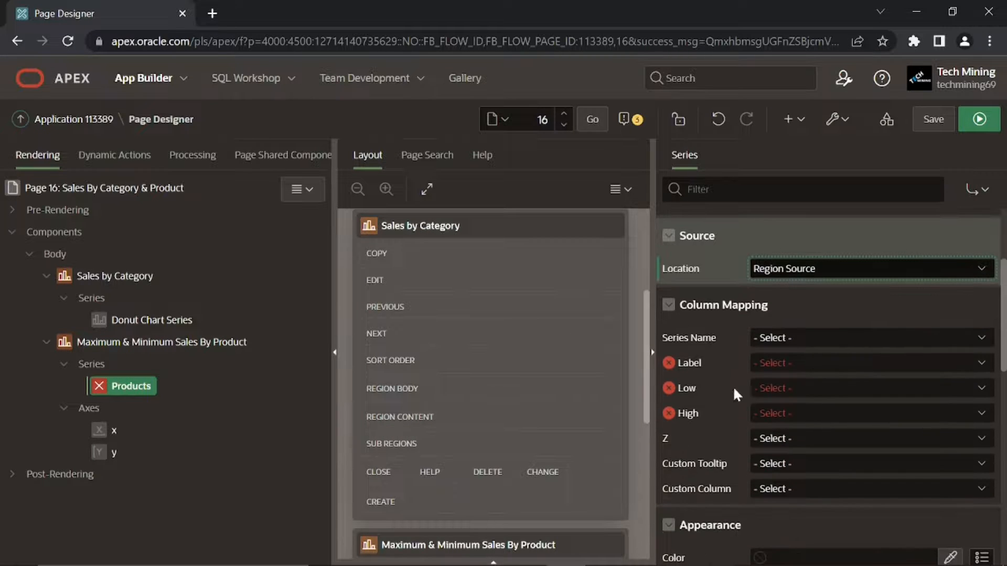
click(871, 363)
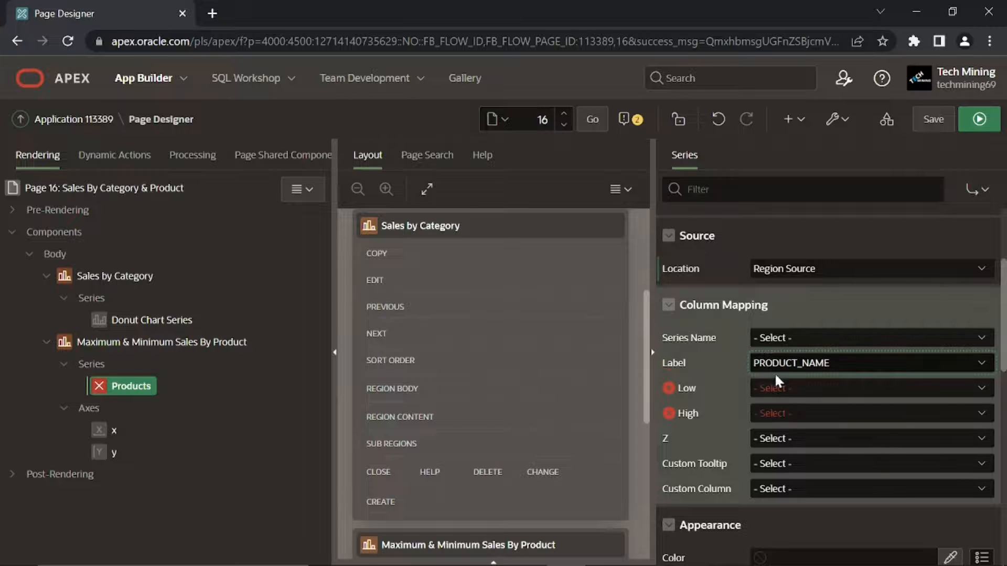
click(870, 388)
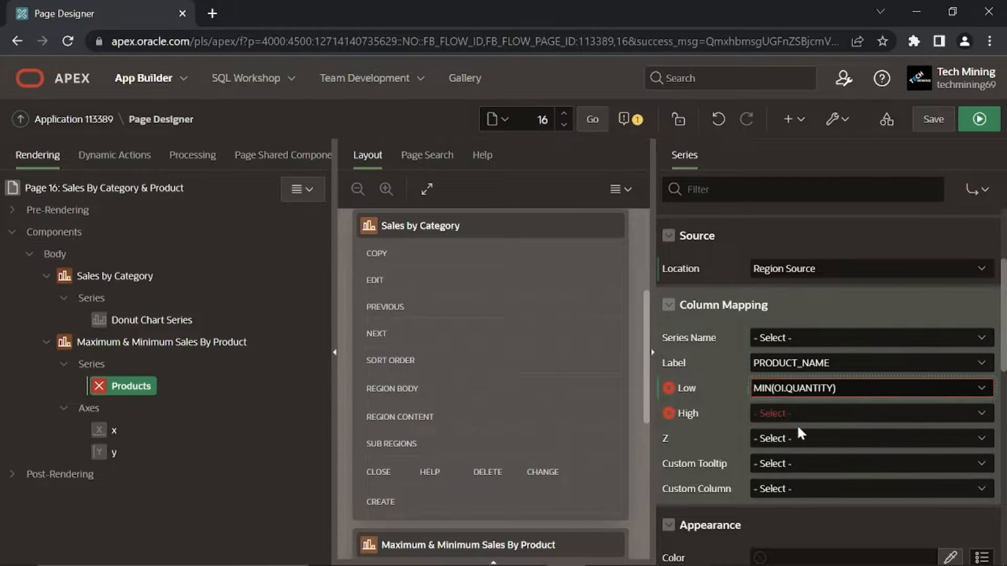
click(872, 414)
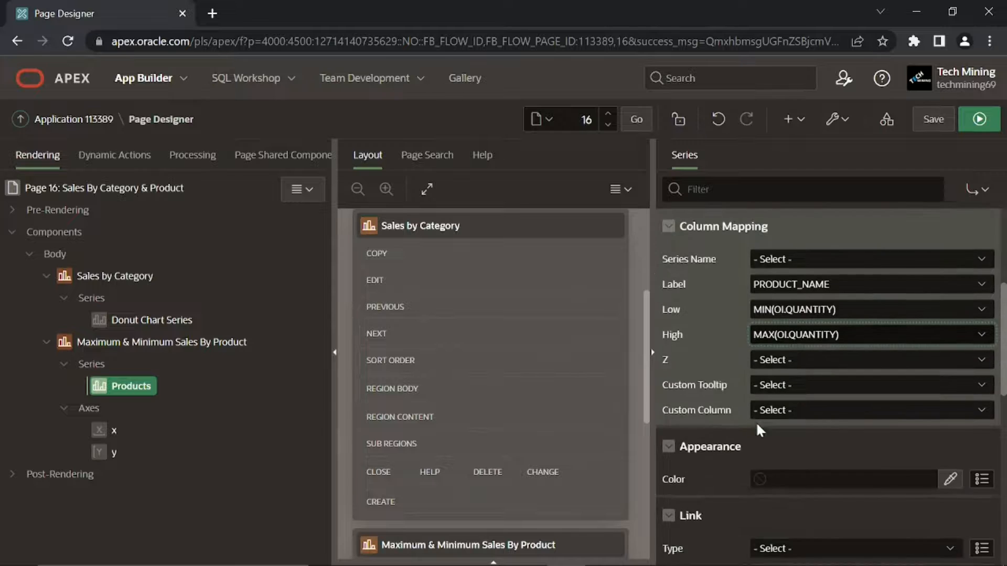
click(854, 391)
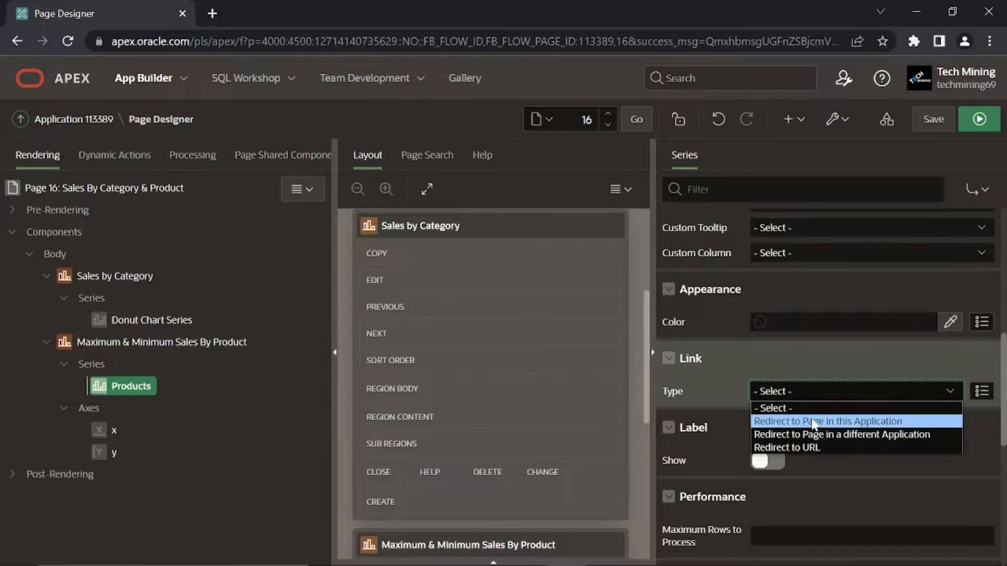
Step: Link the series to page 6, setting P6_PRODUCT_ID to &PRODUCT_ID. and clearing cache 6
click(829, 421)
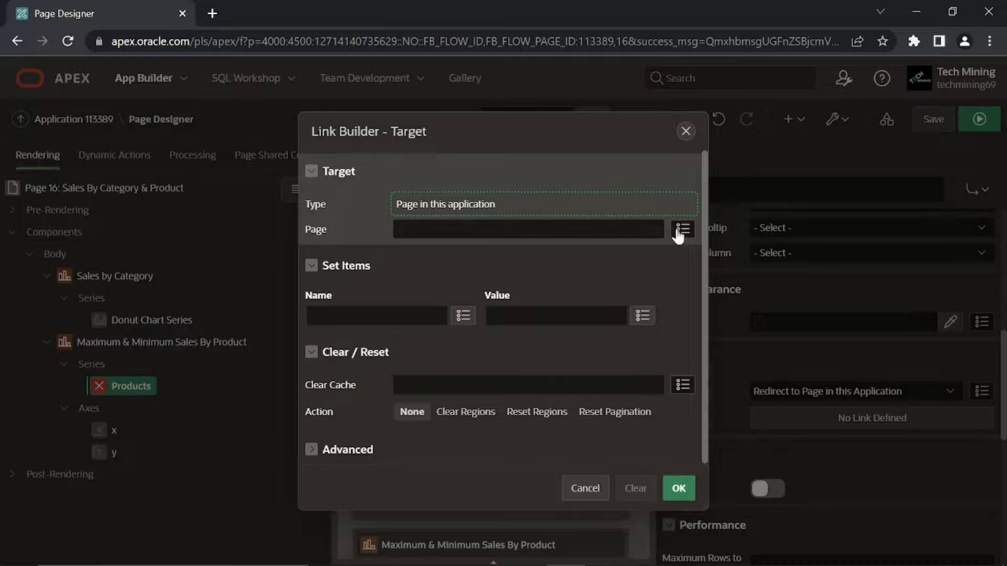
click(681, 229)
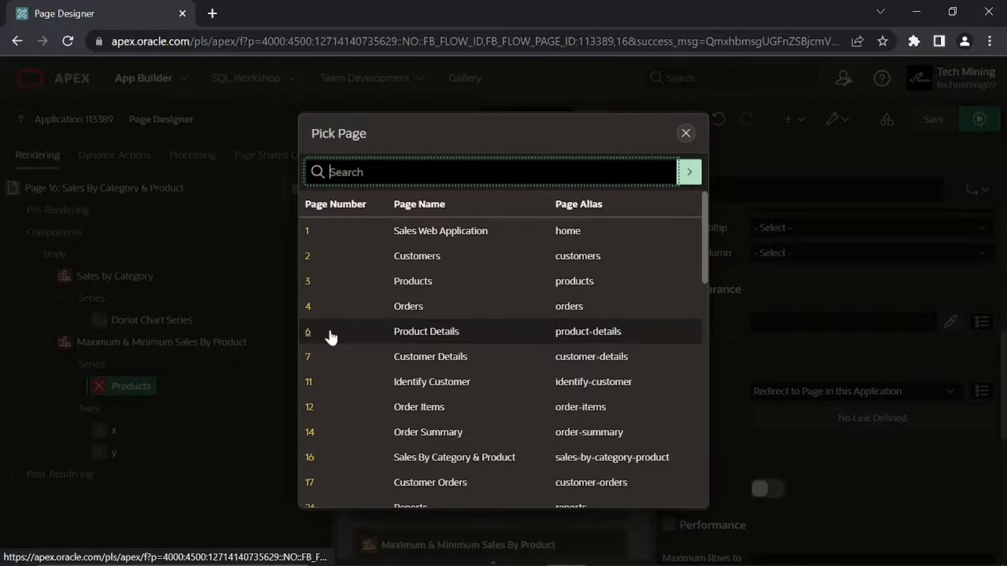
click(331, 332)
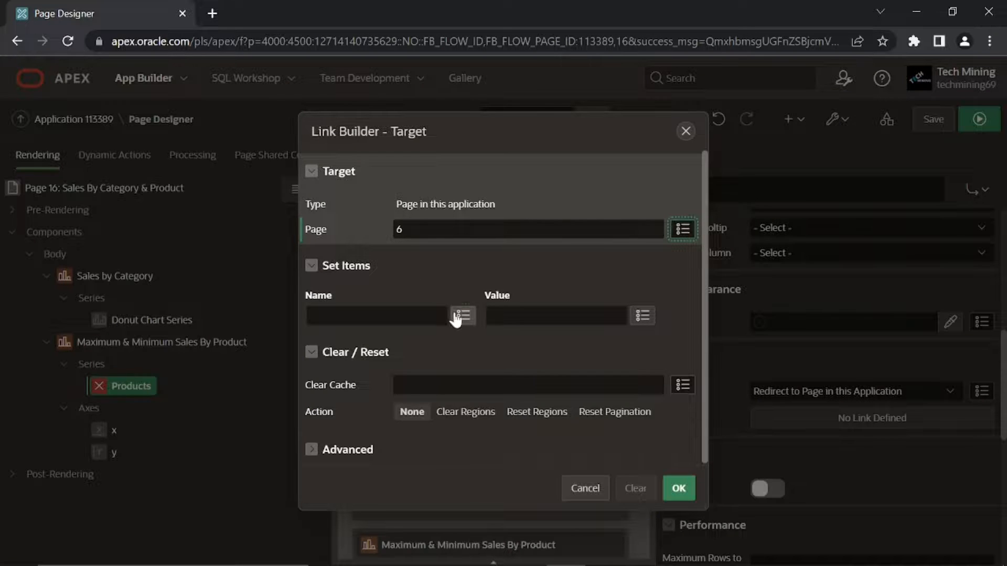
click(464, 315)
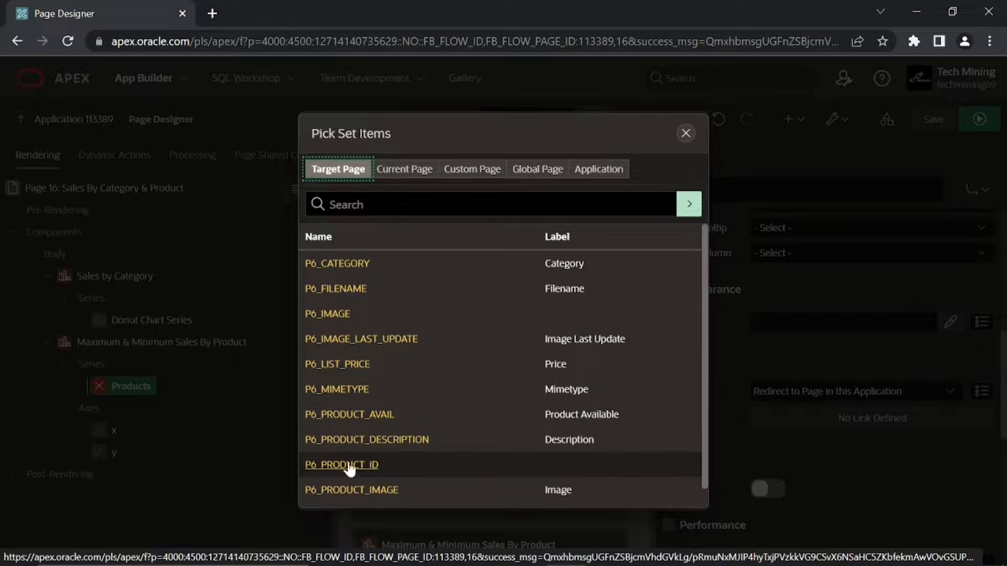
click(341, 464)
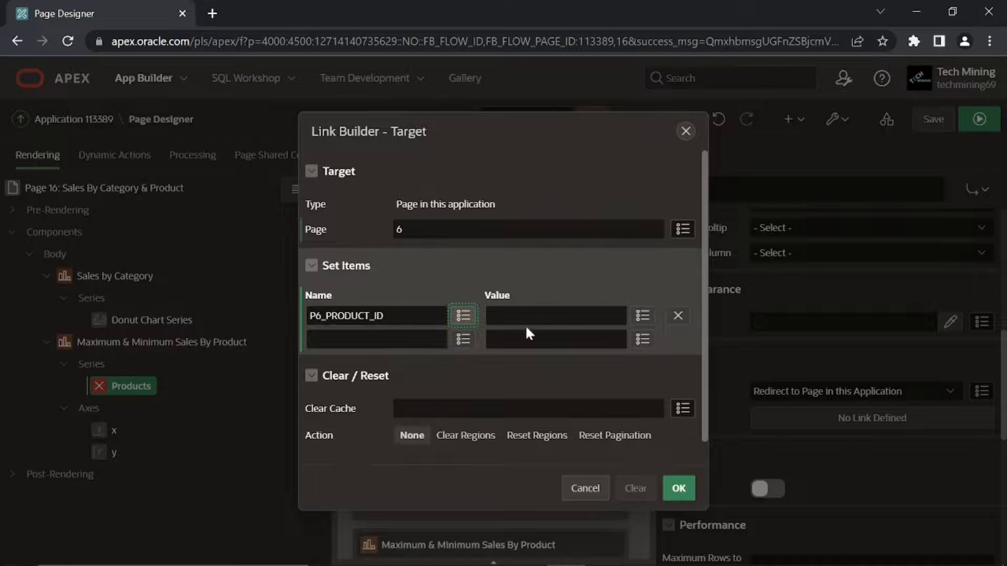
text(&PRODUCT_ID.)
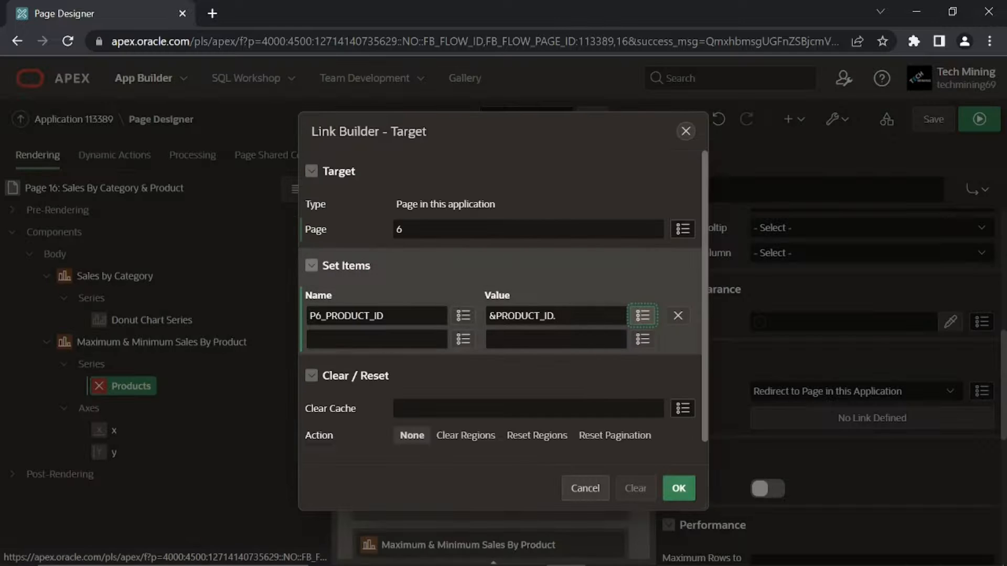
click(682, 408)
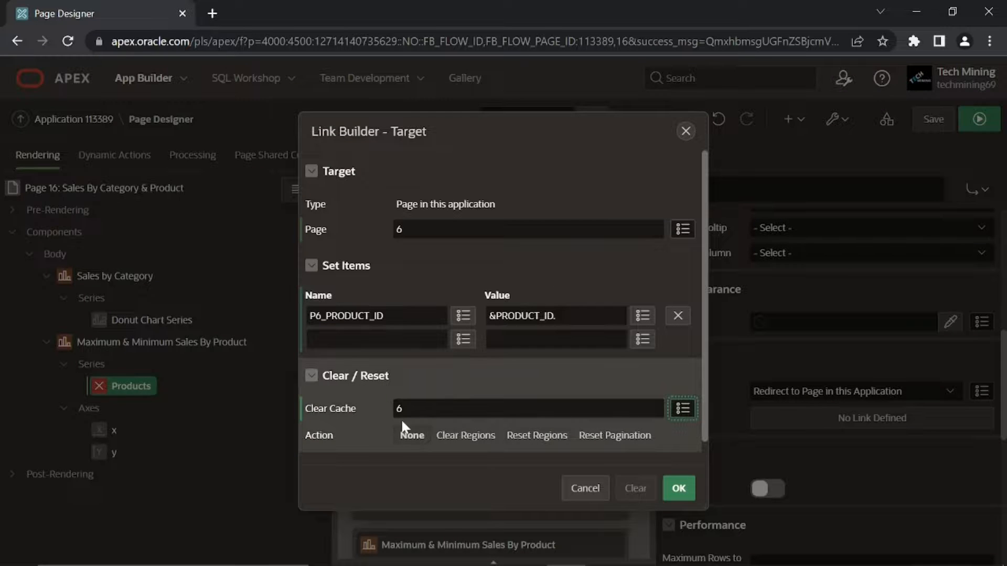
click(679, 488)
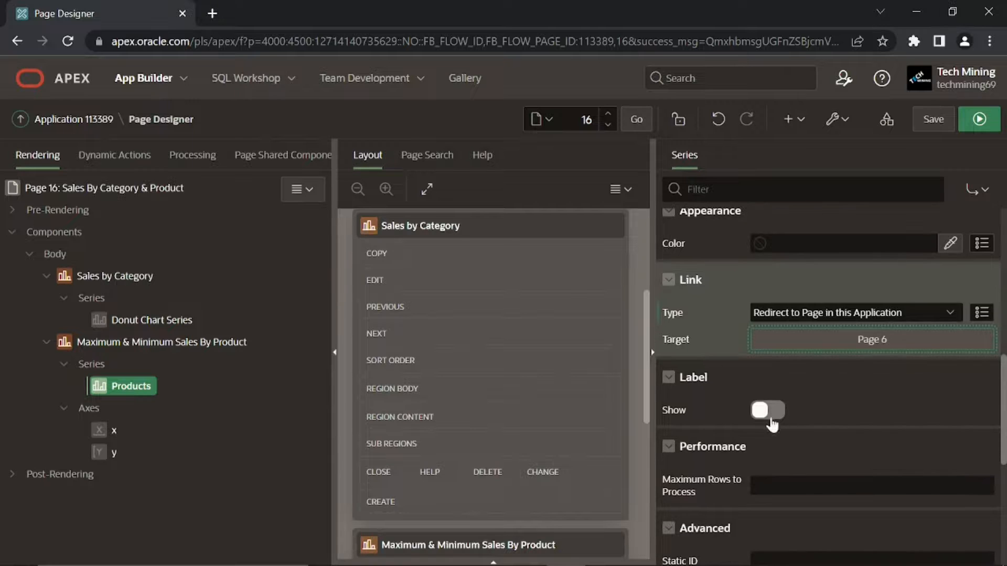
Step: Turn on data labels for Products, save page 16, and return to Application 113389 home
click(767, 410)
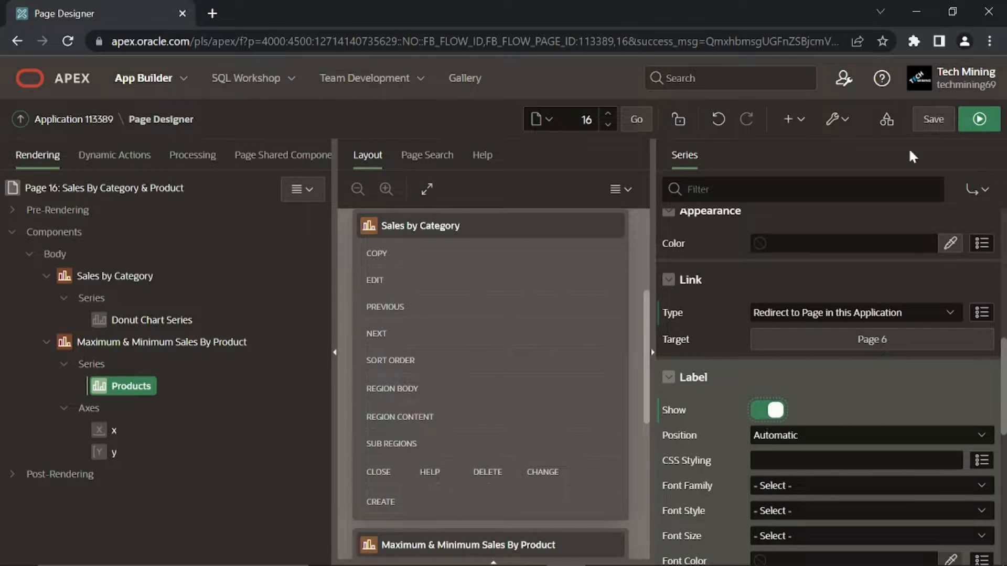
click(933, 120)
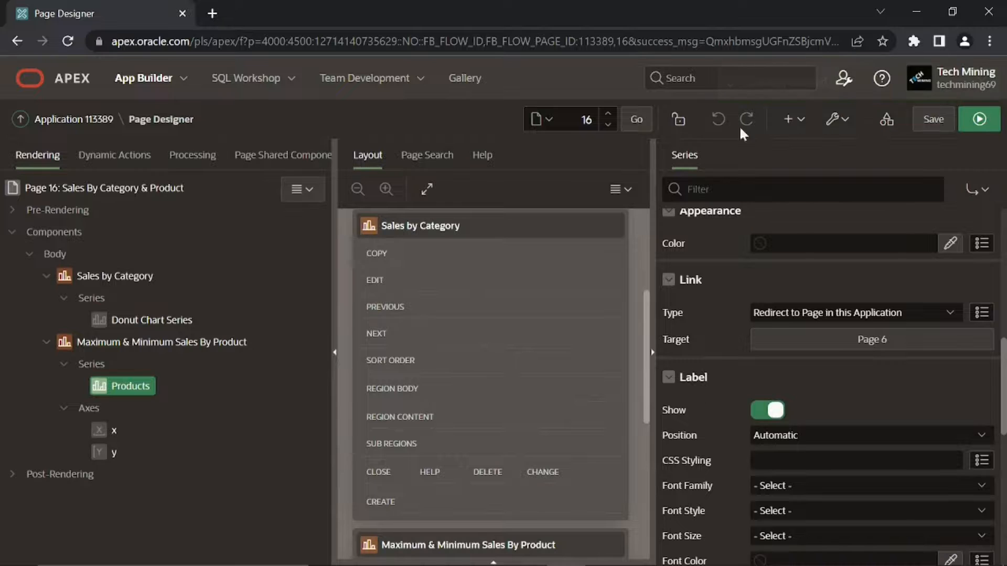
mouse_move(73, 119)
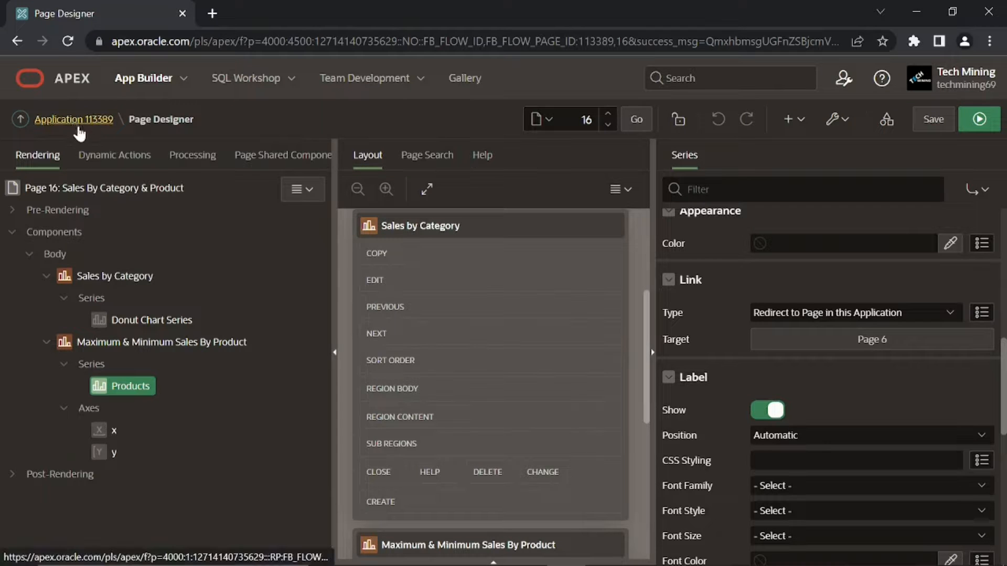
click(74, 119)
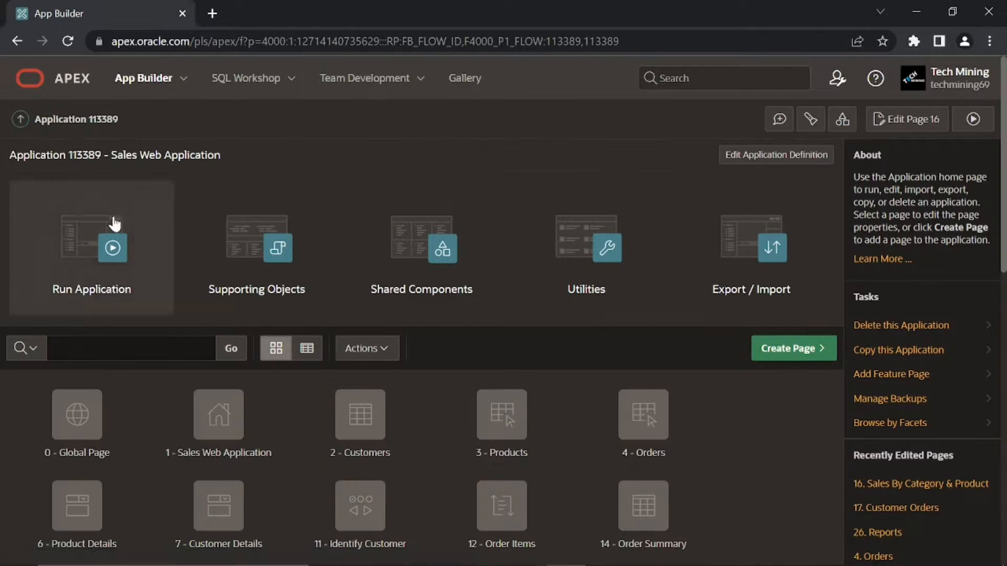
Step: Run the Sales Web Application and open the Sales by Category and Product report from Reports
click(112, 248)
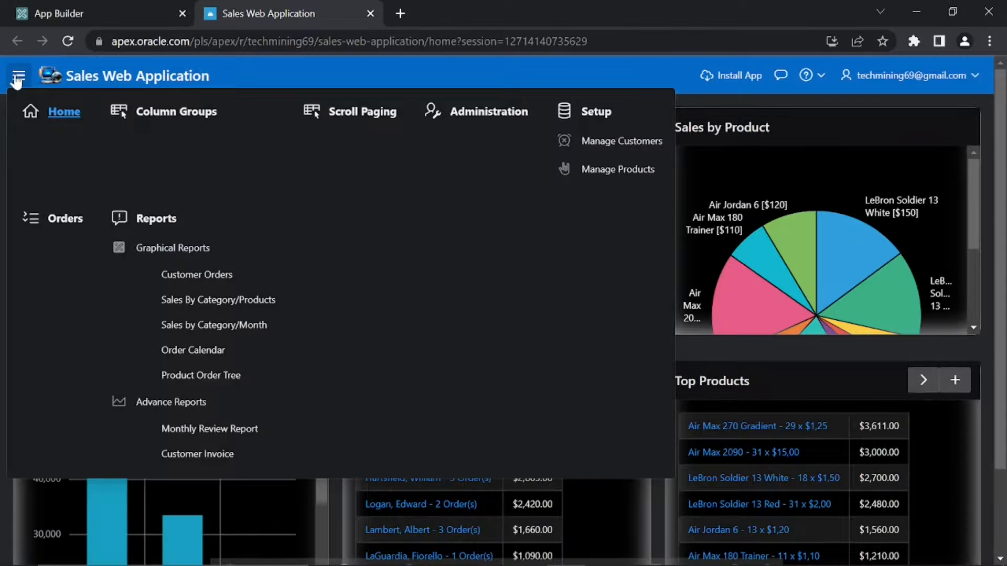
click(19, 75)
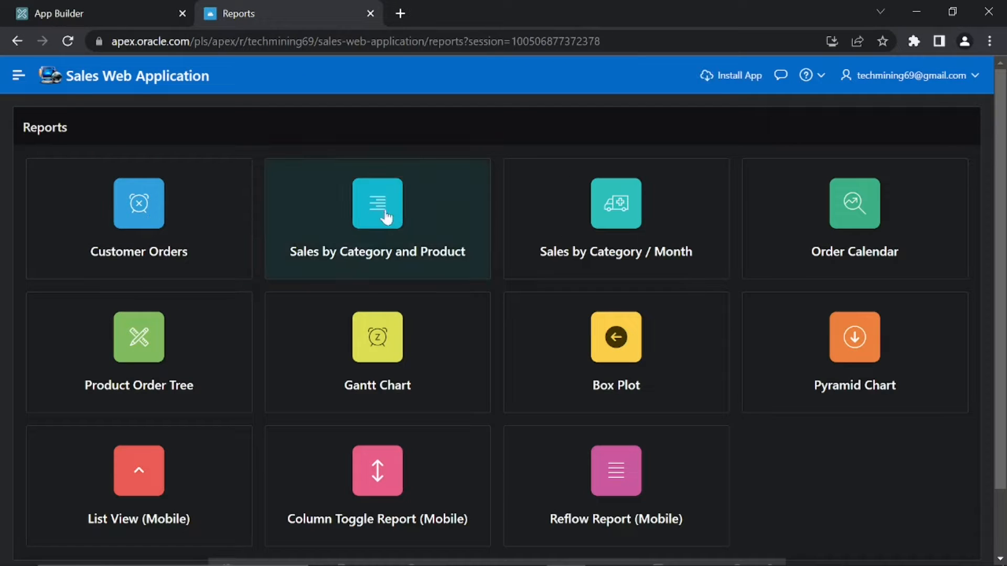
click(377, 204)
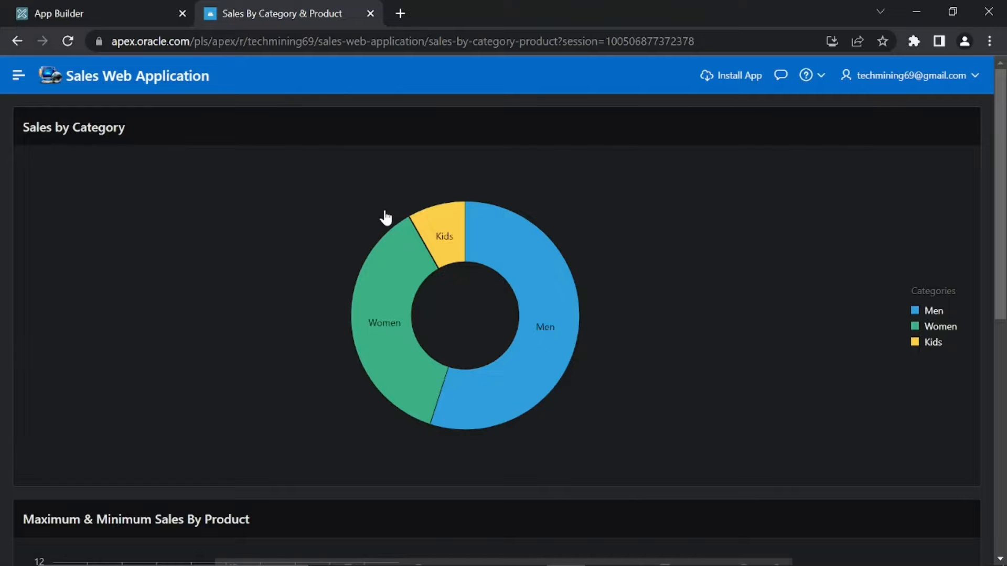
mouse_move(377, 273)
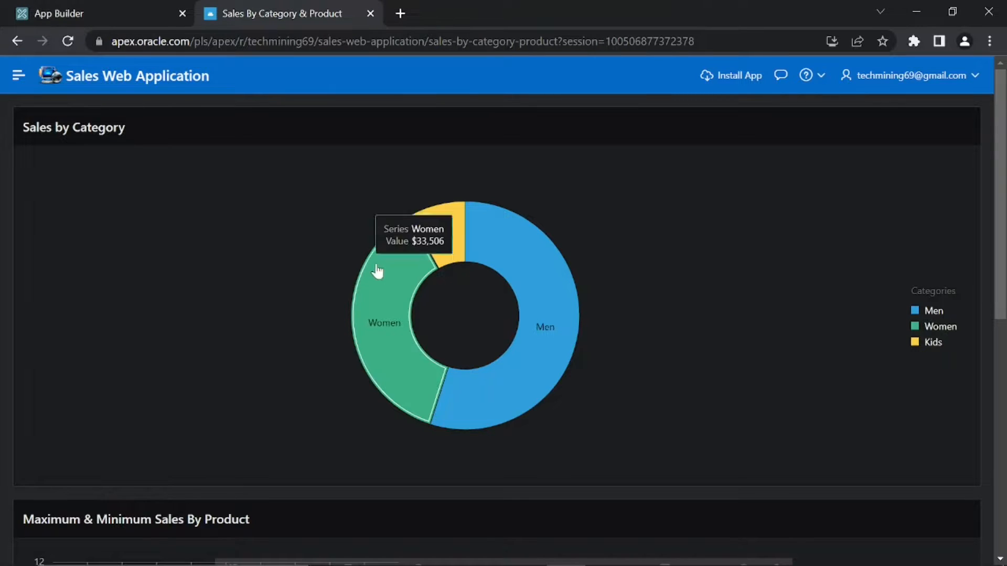
mouse_move(521, 255)
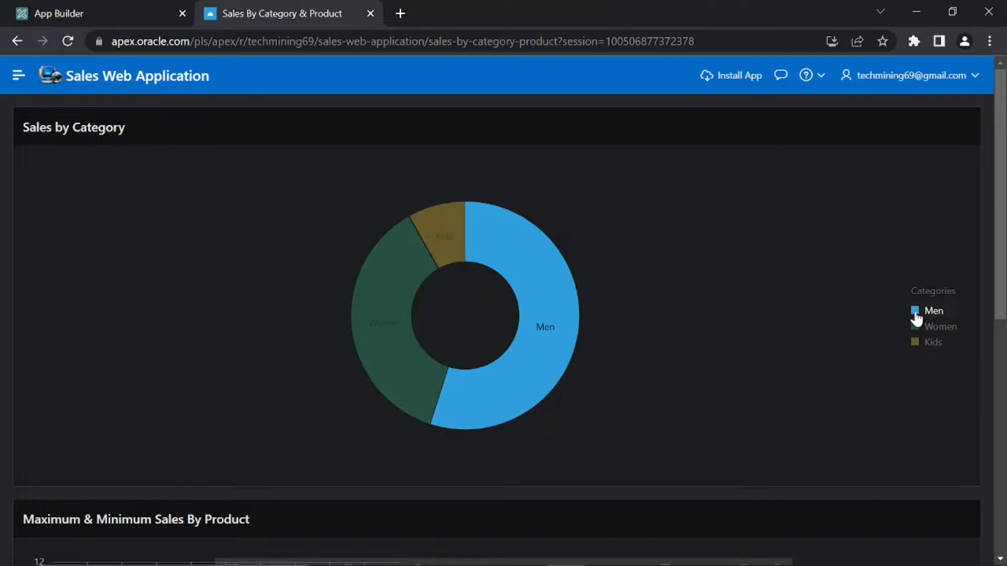
click(915, 311)
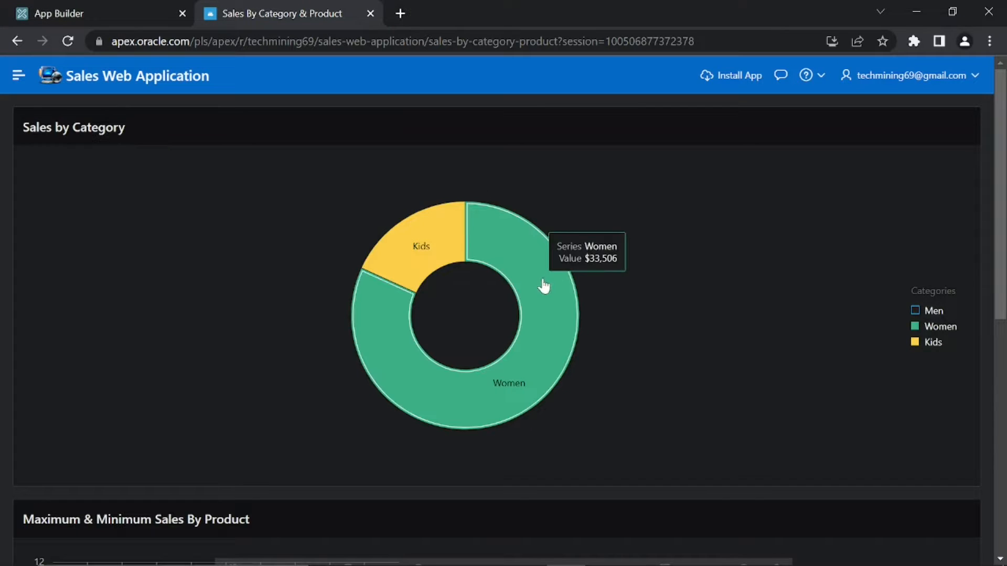
click(939, 326)
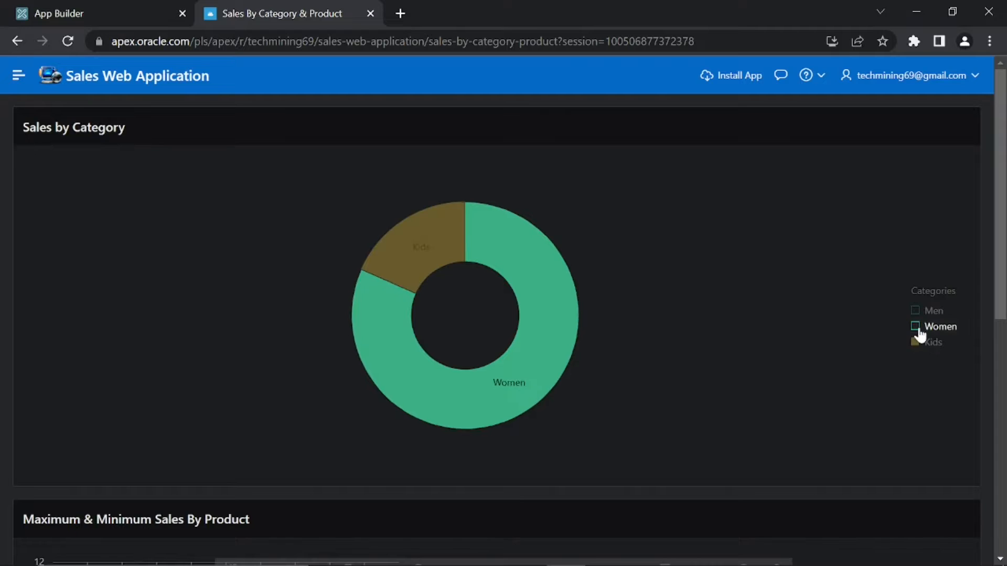
click(916, 326)
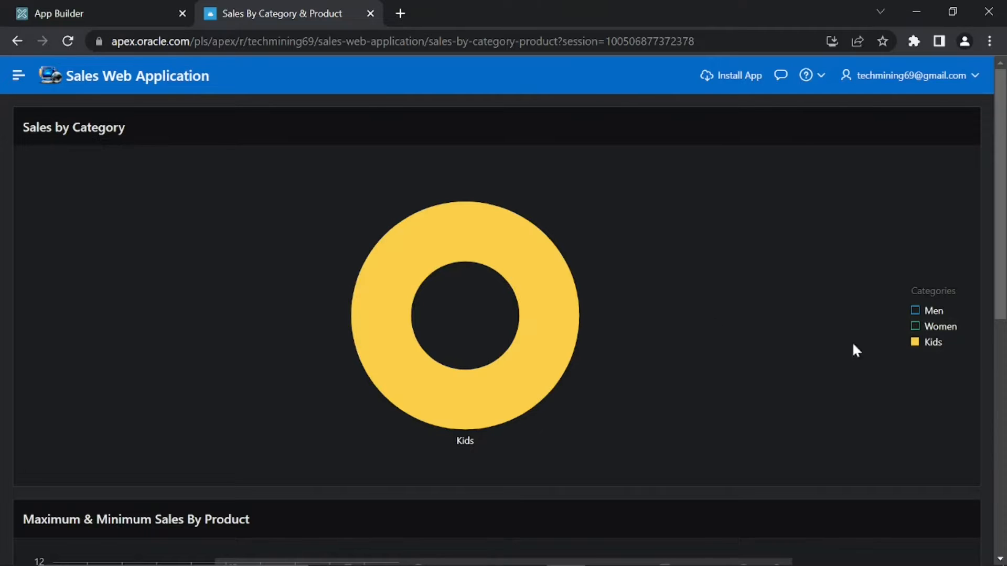
click(932, 342)
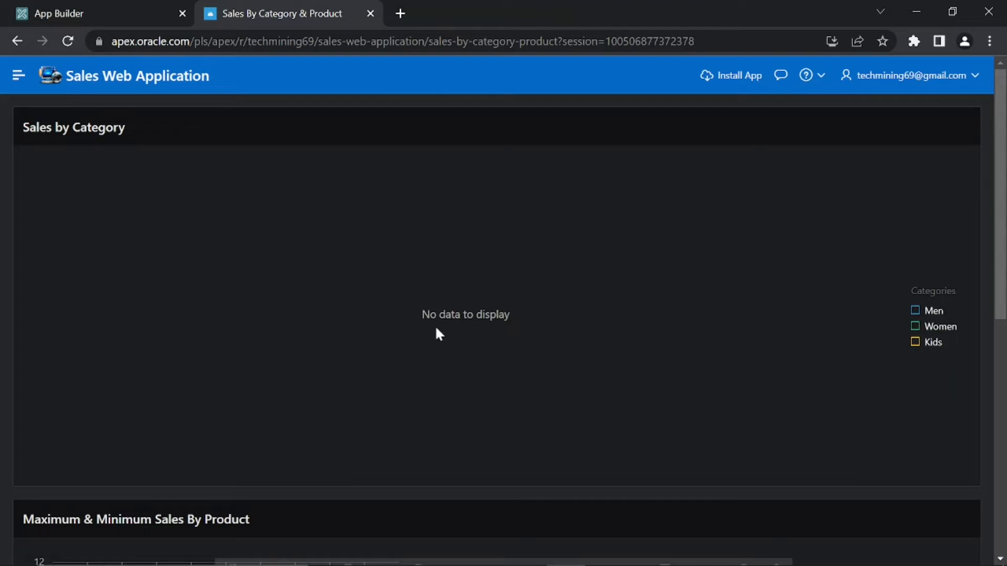
click(931, 341)
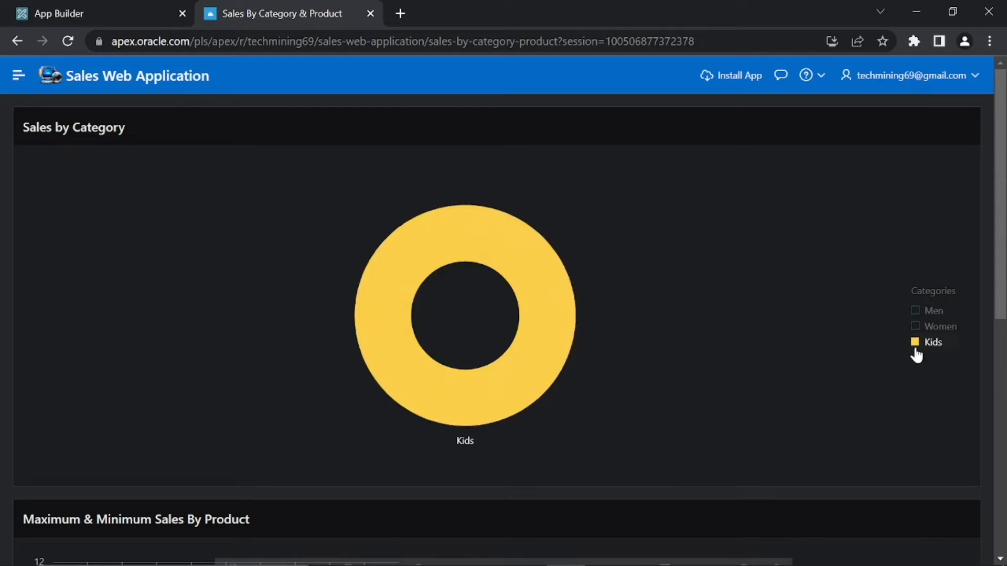
click(915, 327)
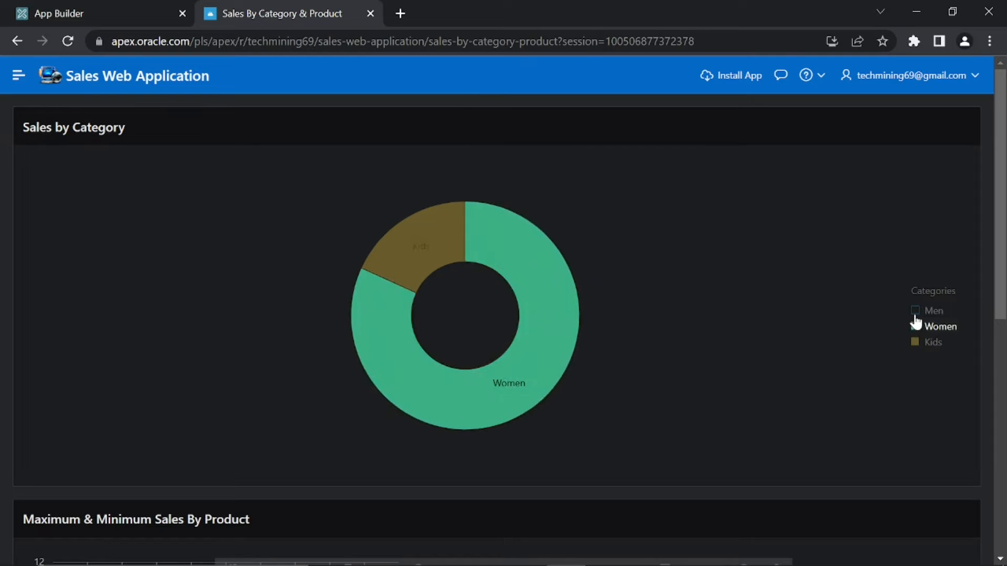
click(915, 310)
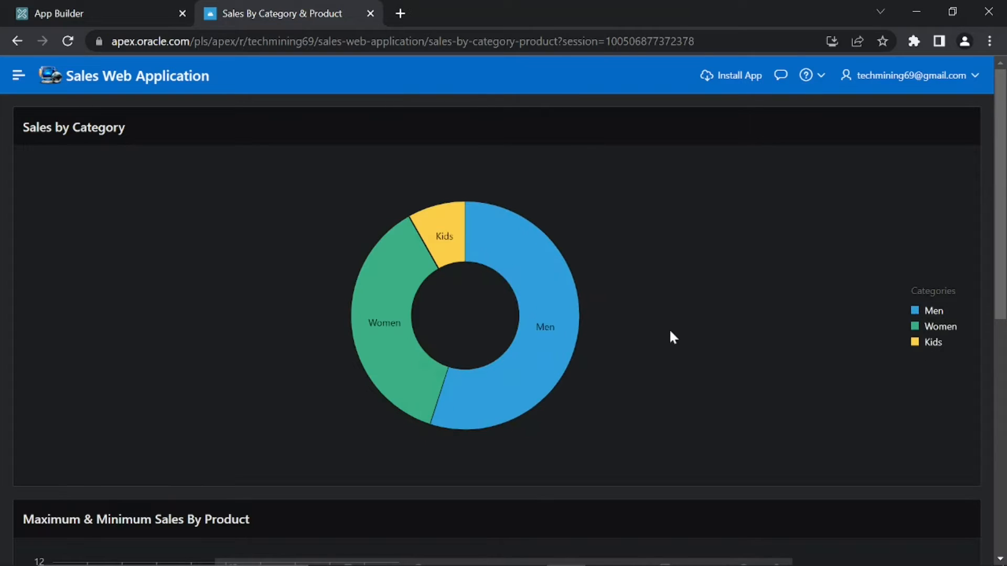
scroll(down, 3)
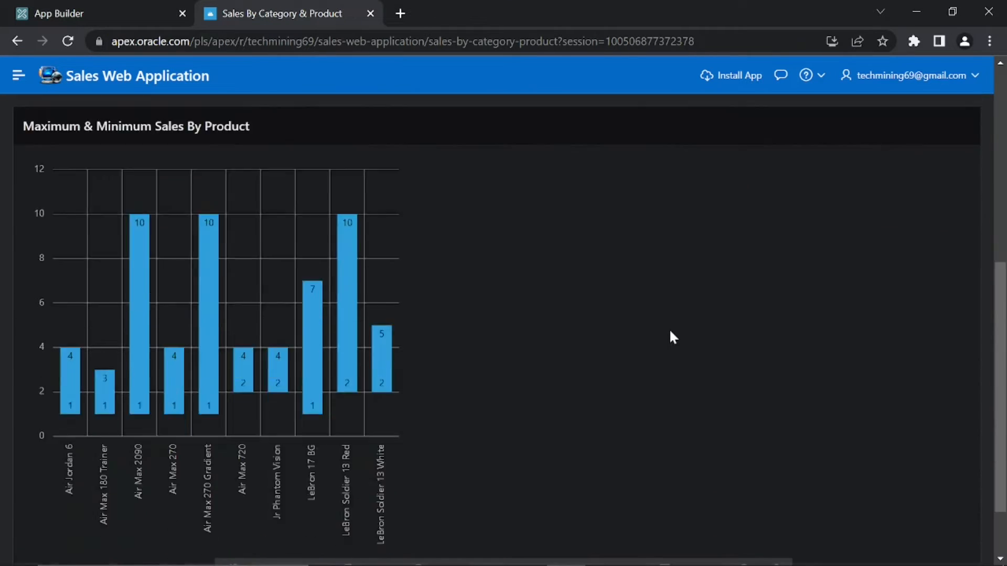
mouse_move(133, 362)
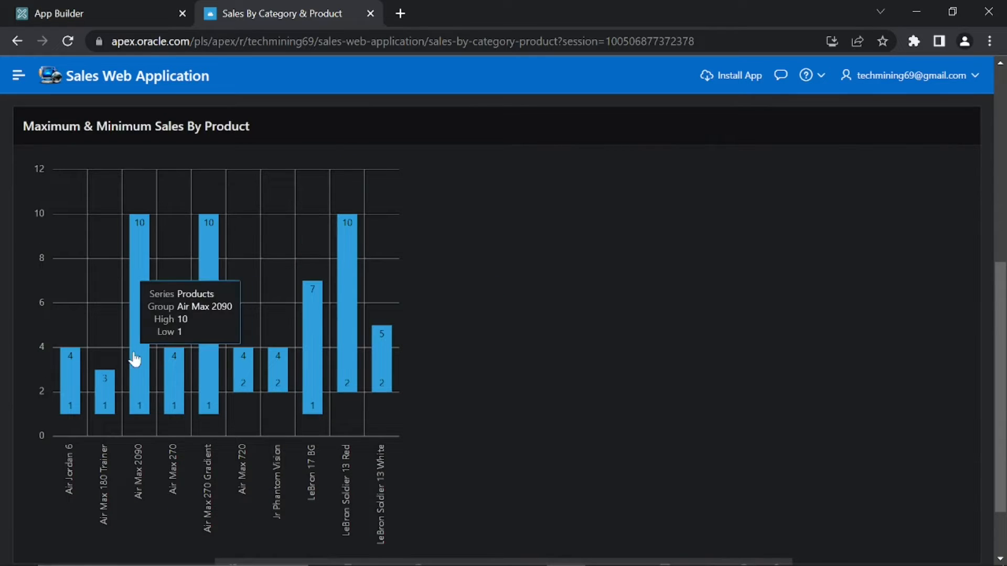
mouse_move(144, 389)
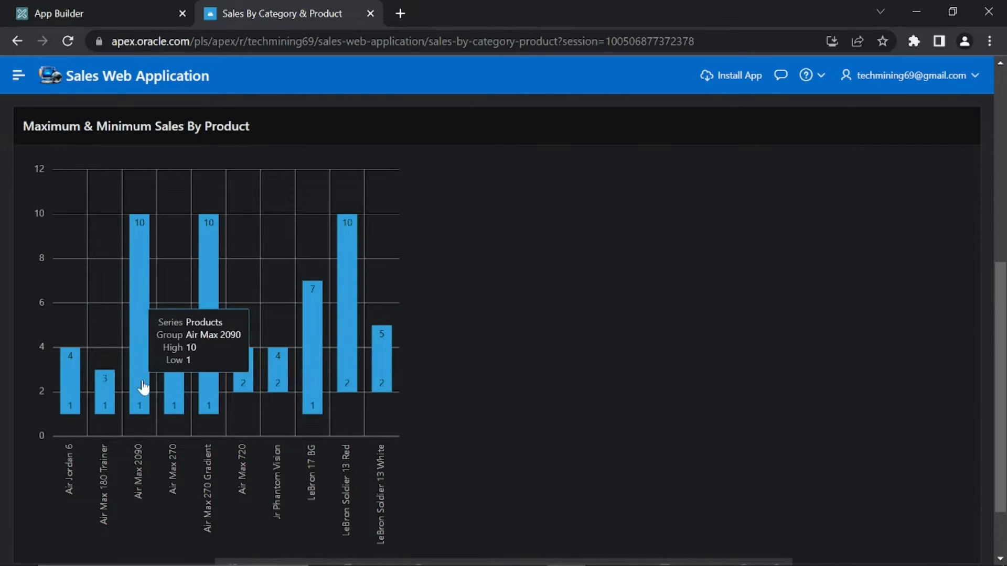
mouse_move(280, 378)
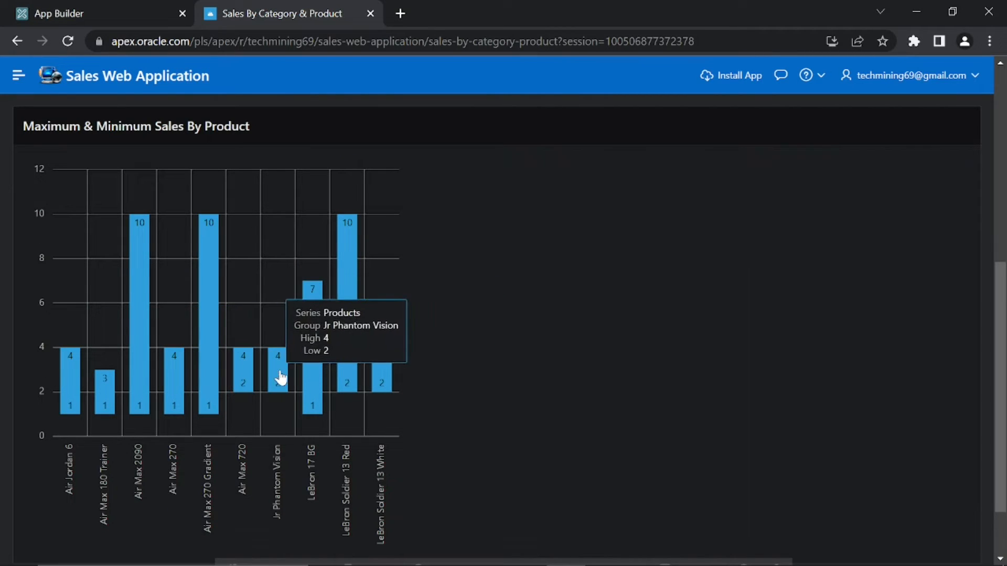
click(274, 378)
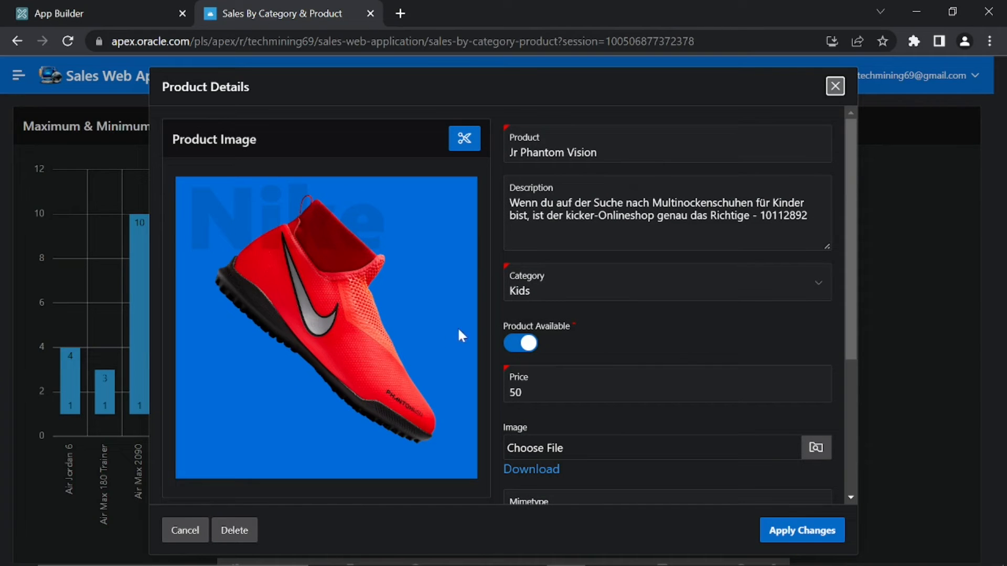
scroll(down, 3)
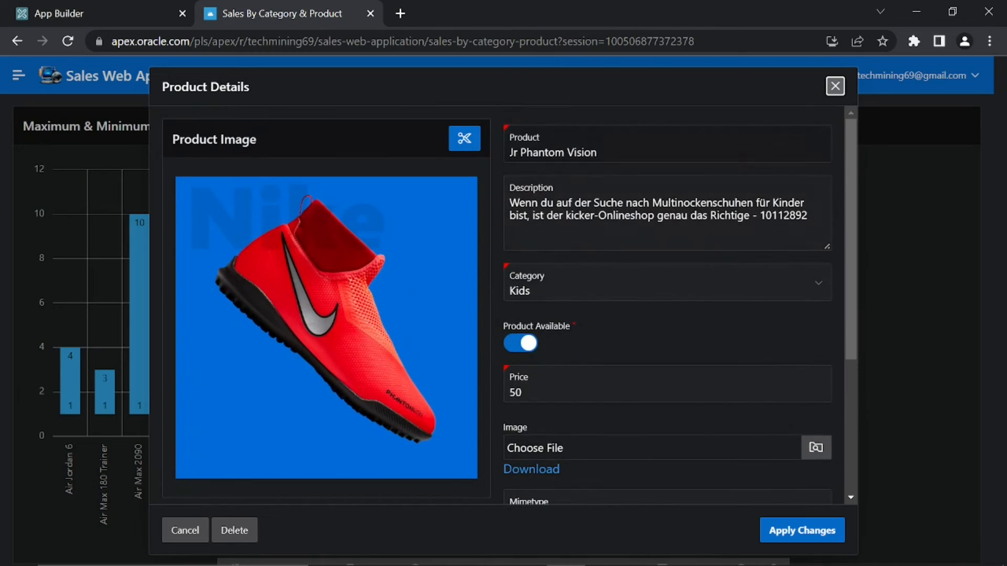
click(835, 86)
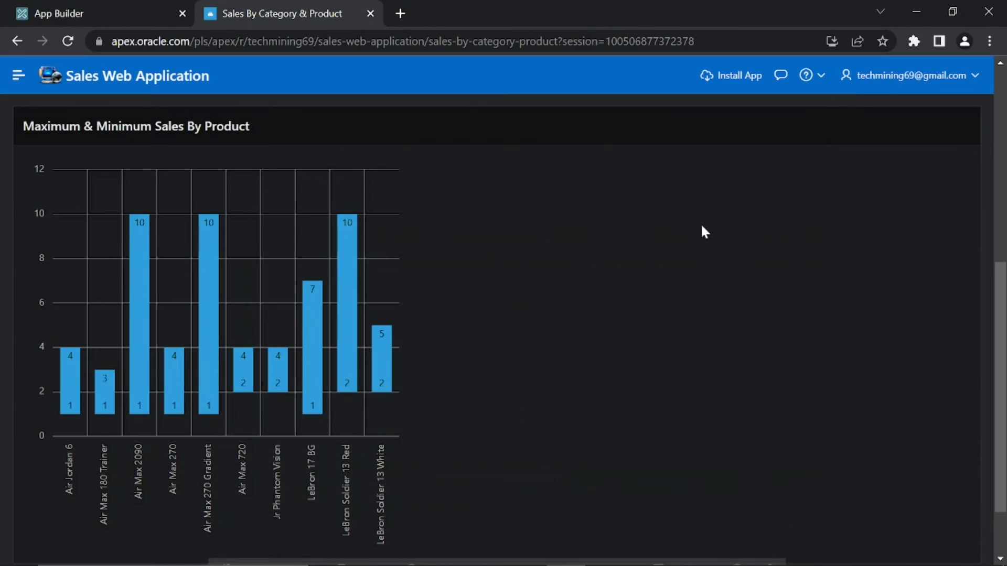